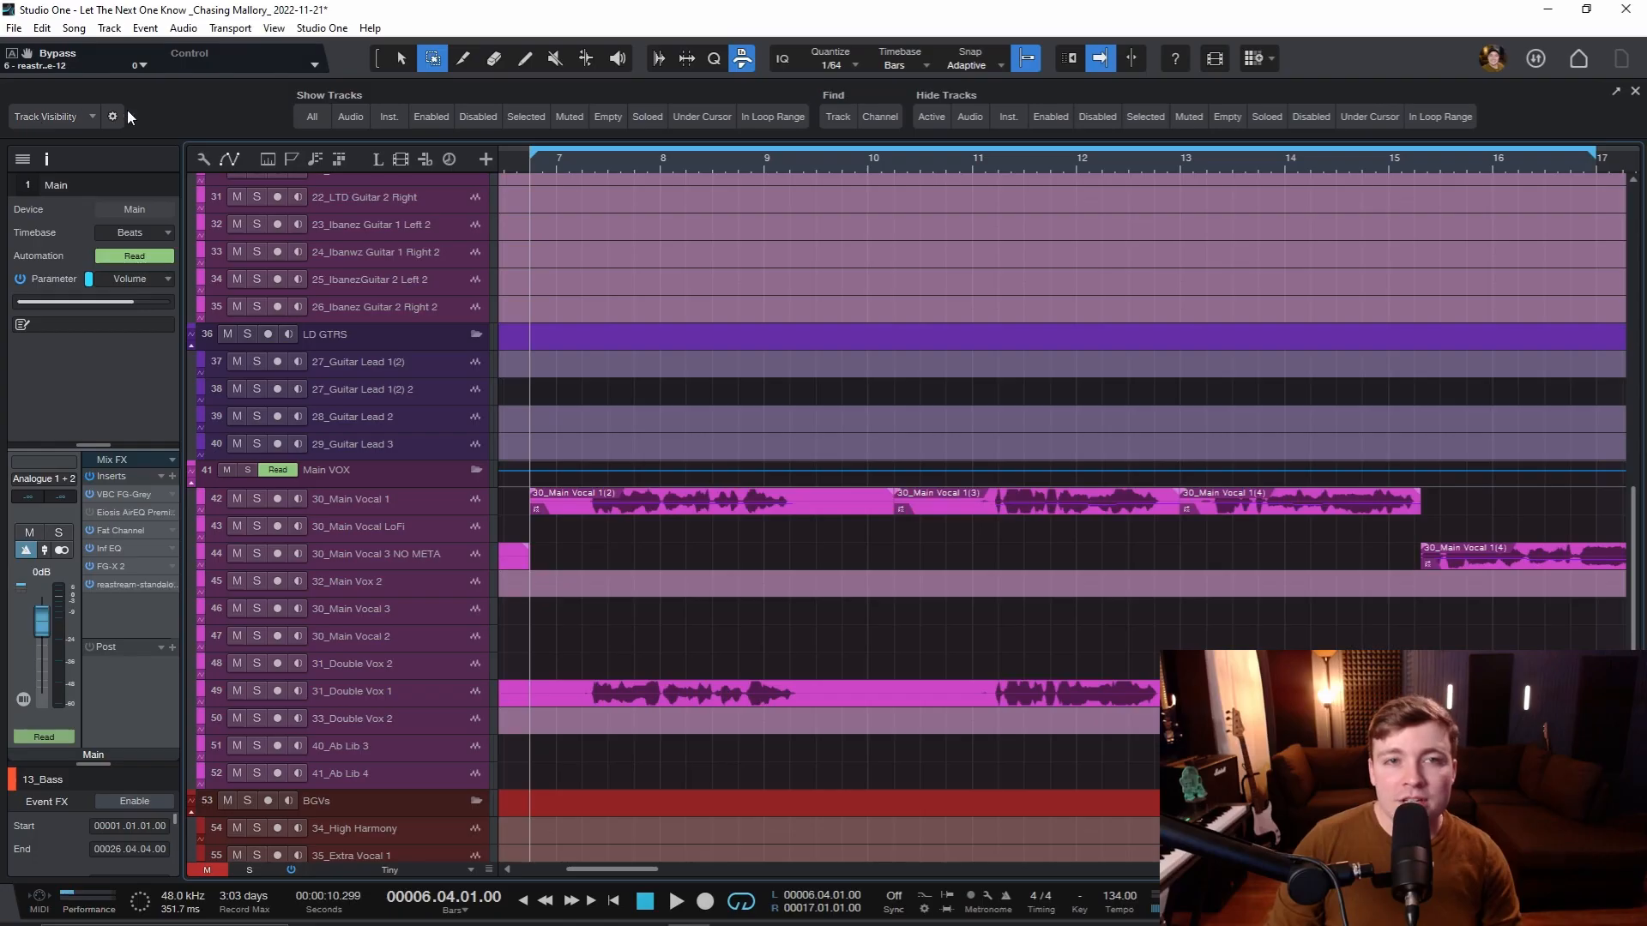
- Load the Productivity TB 1.0 set from the macro toolbar's set list
{"action": "left_click", "coordinate": [95, 117]}
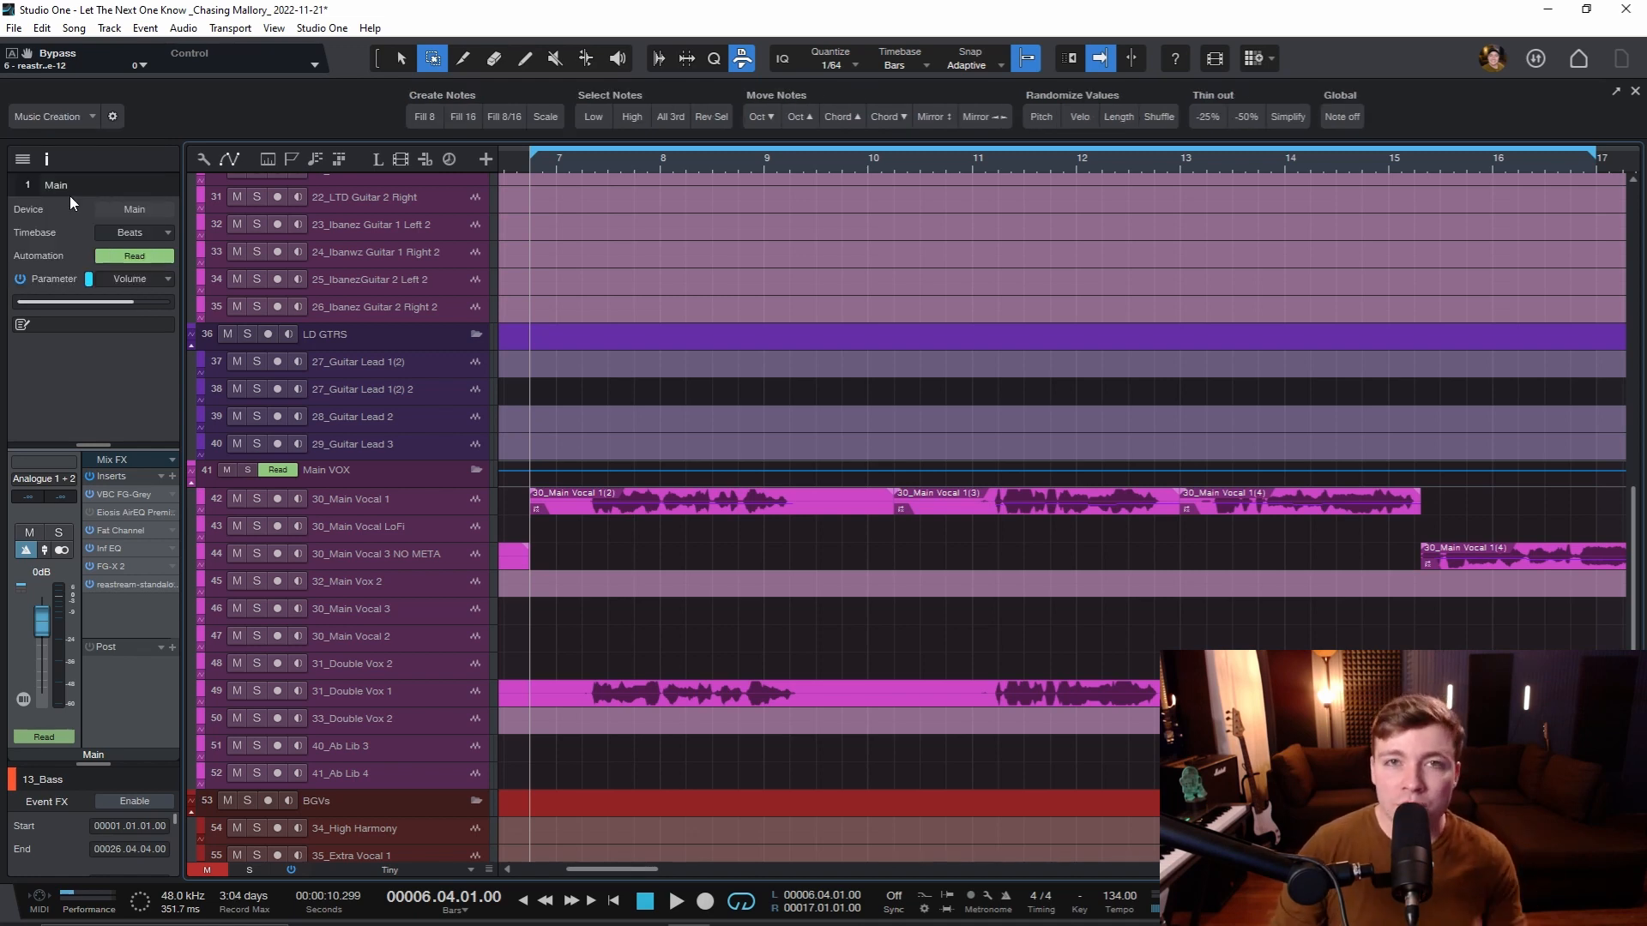
{"action": "left_click", "coordinate": [52, 116]}
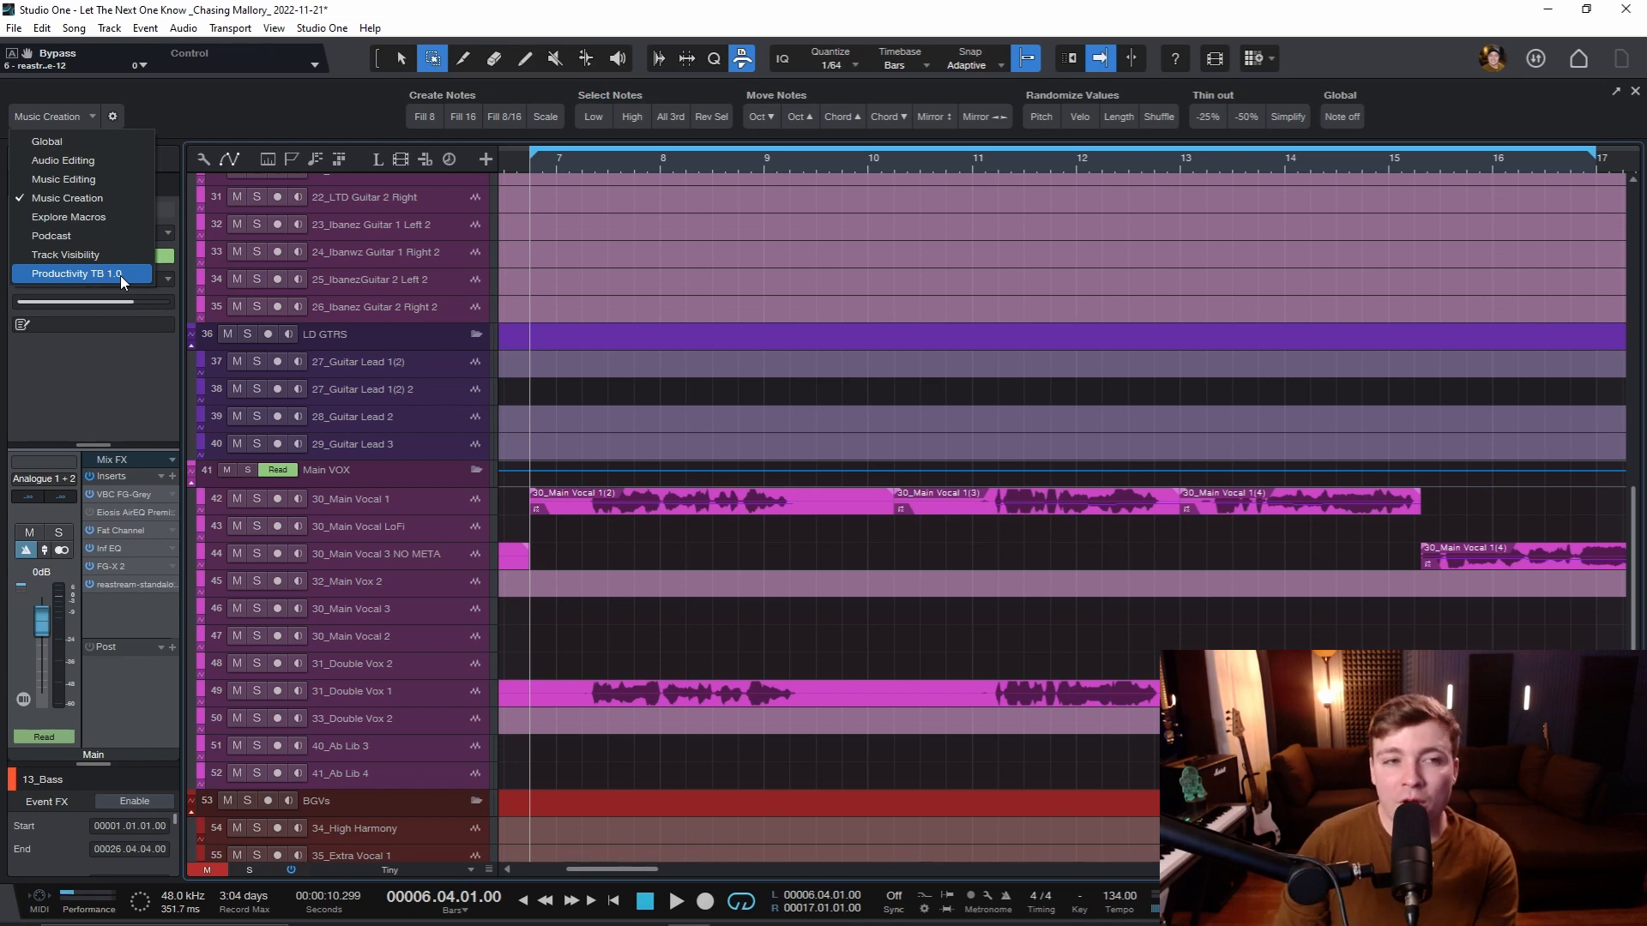
{"action": "left_click", "coordinate": [76, 272]}
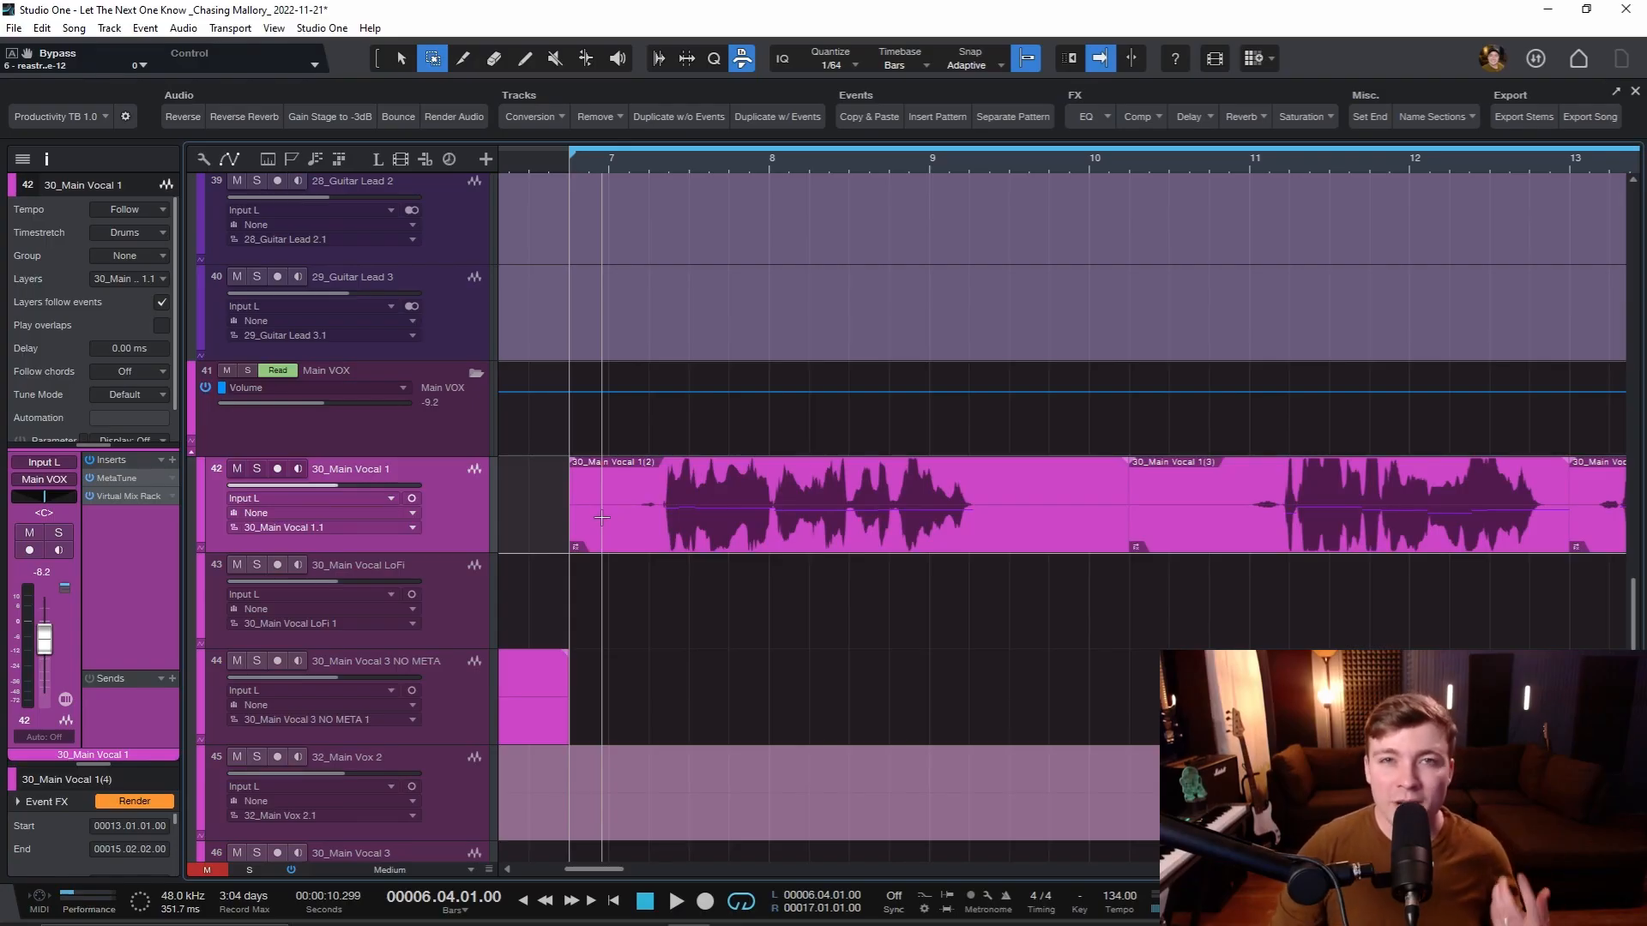
- Select the 30_Main Vocal 1 track for soloing the lead vocal
{"action": "left_click", "coordinate": [675, 902]}
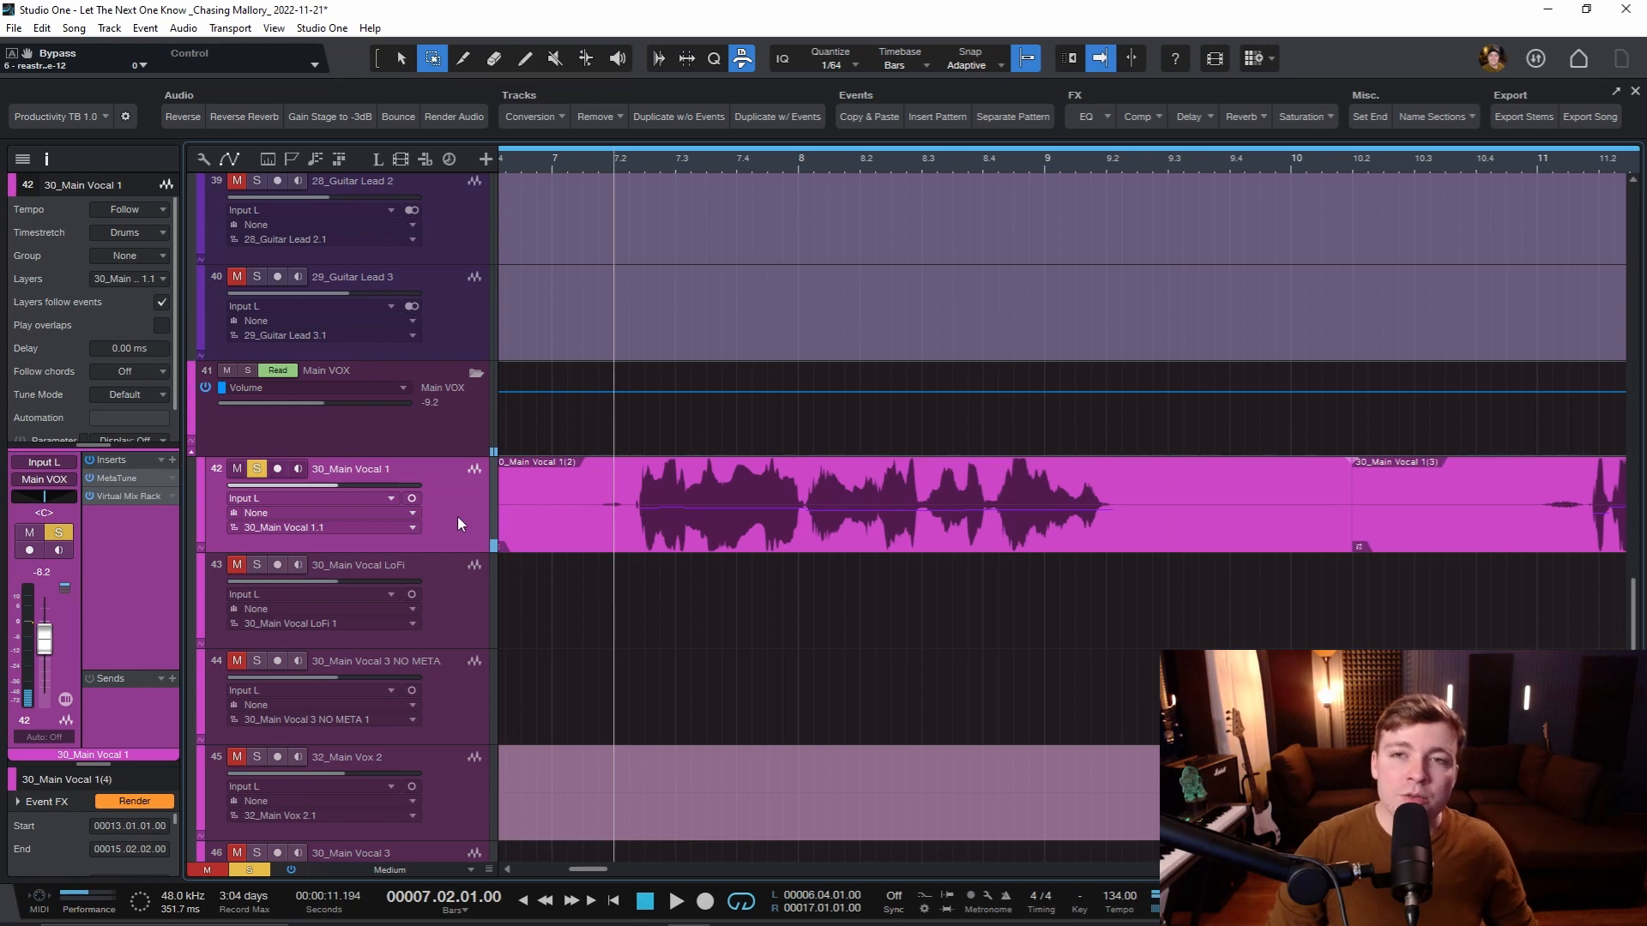
{"action": "mouse_move", "coordinate": [263, 535]}
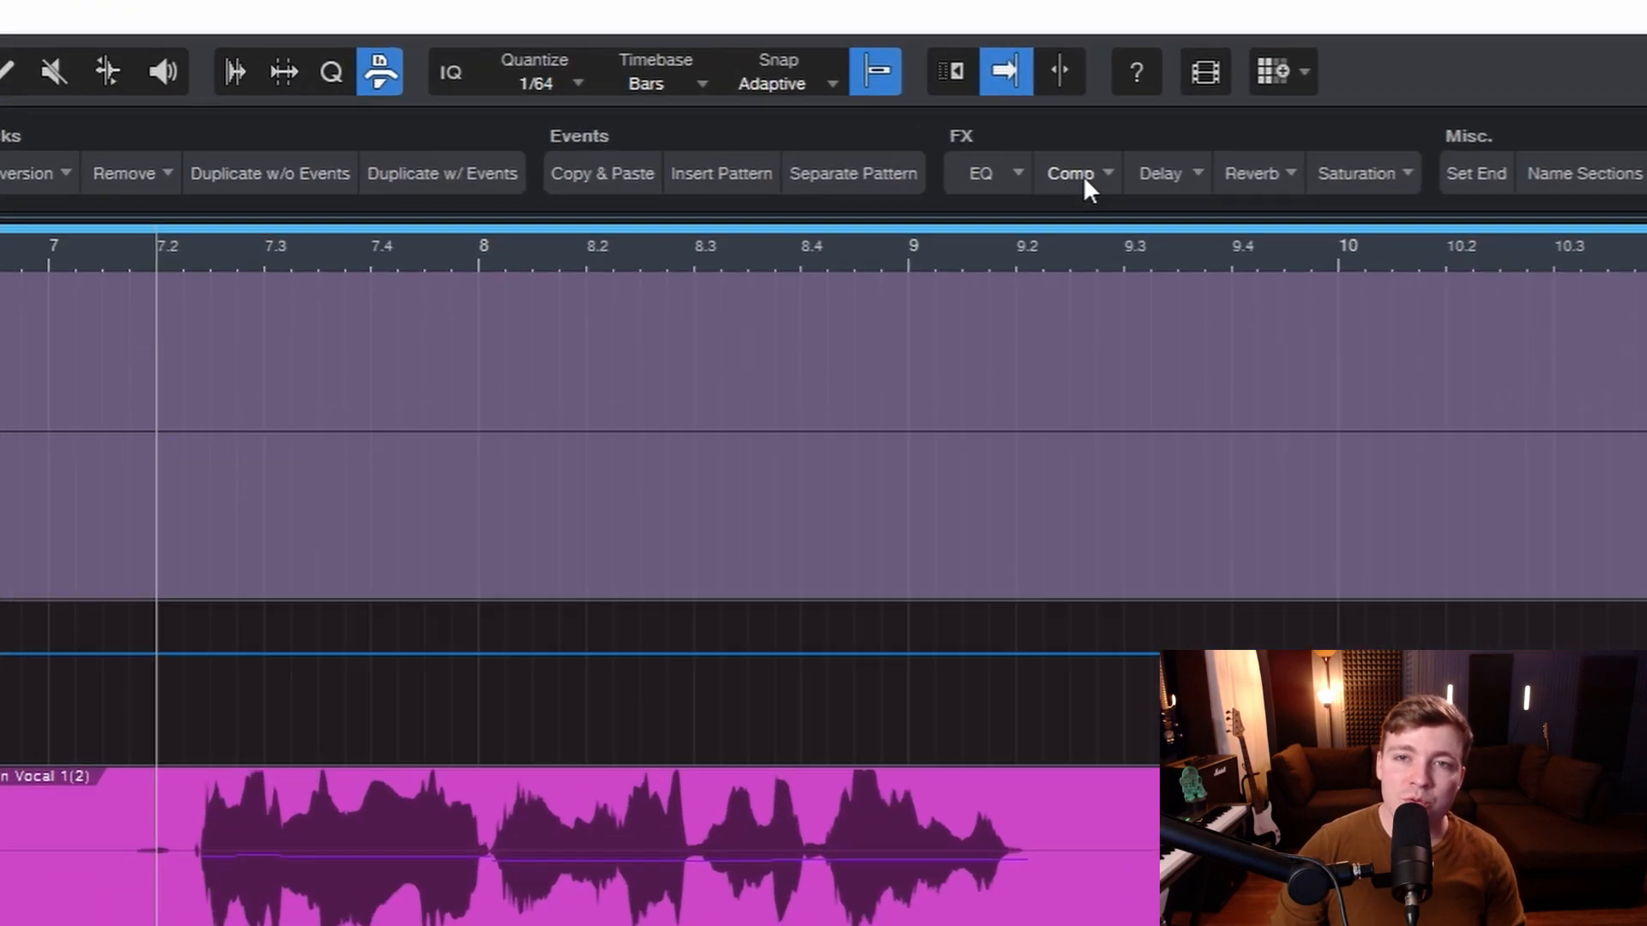
- Insert the UADx LA-2A from the FX Comp list onto Main Vocal 1 and dismiss its window
{"action": "left_click", "coordinate": [1072, 172]}
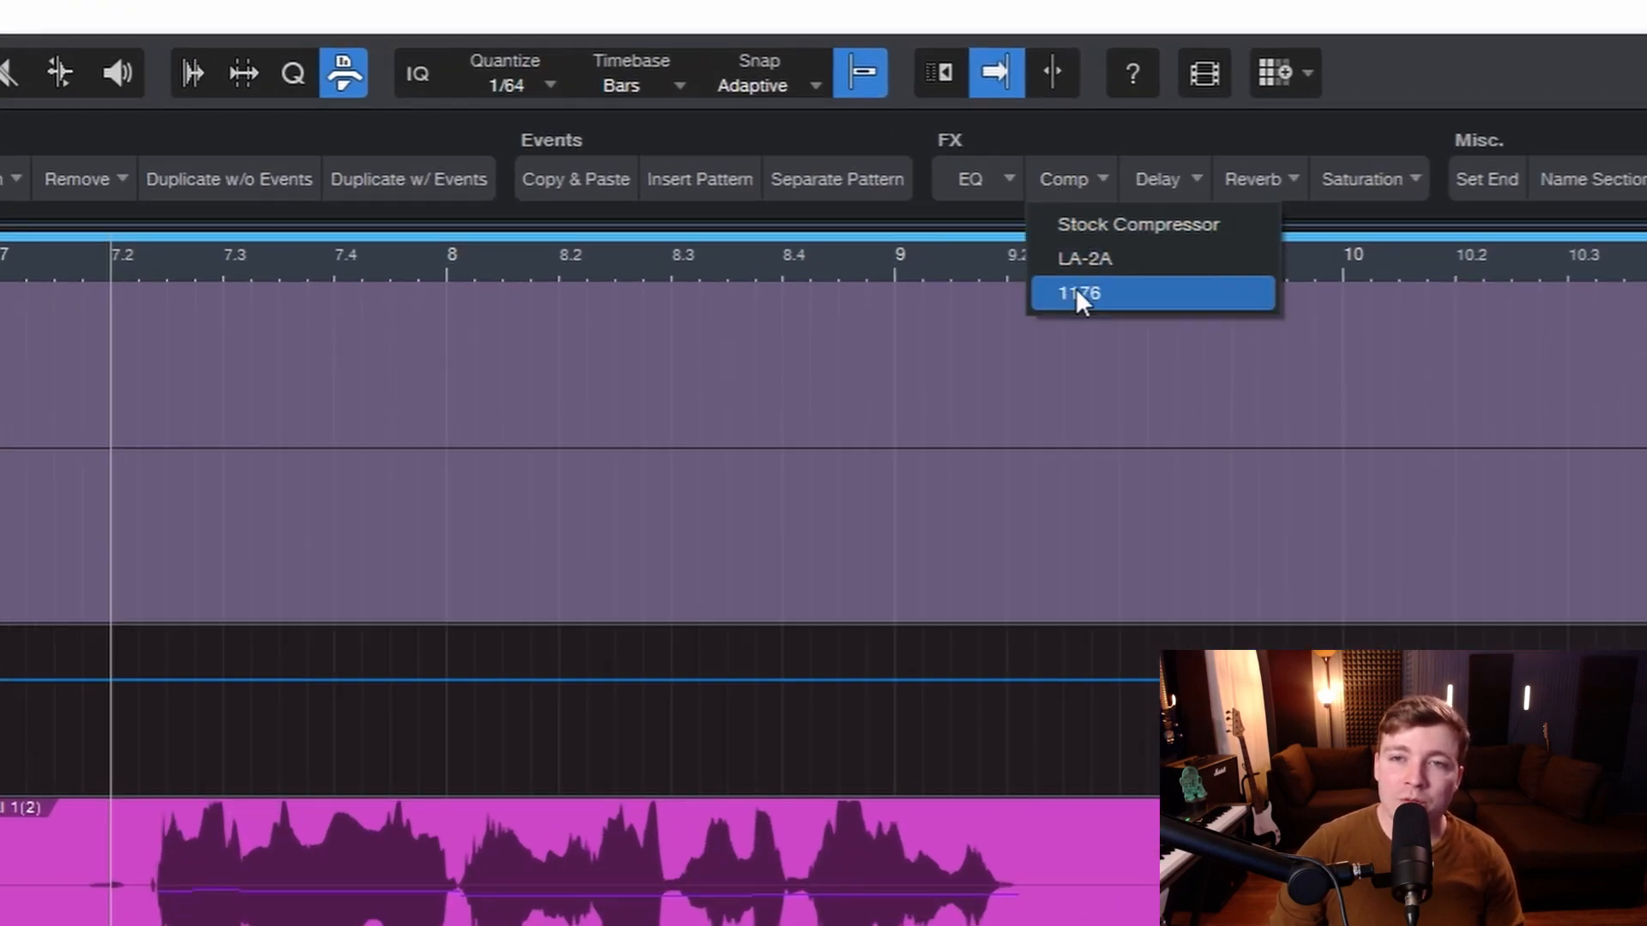
{"action": "mouse_move", "coordinate": [1134, 258]}
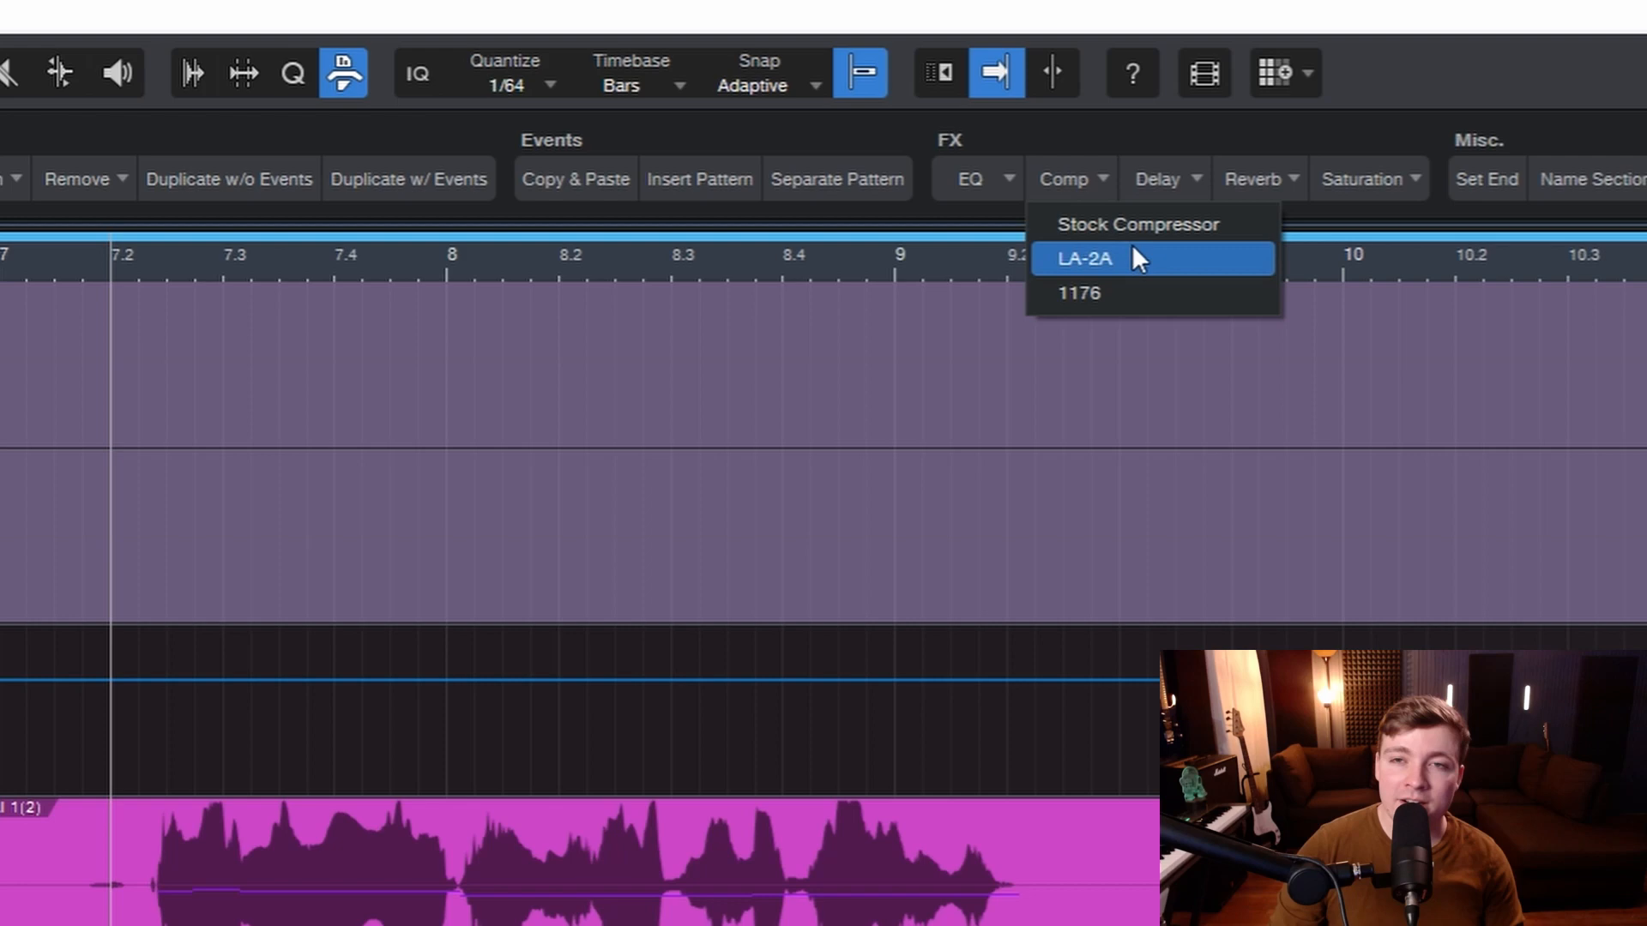
{"action": "mouse_move", "coordinate": [1132, 237]}
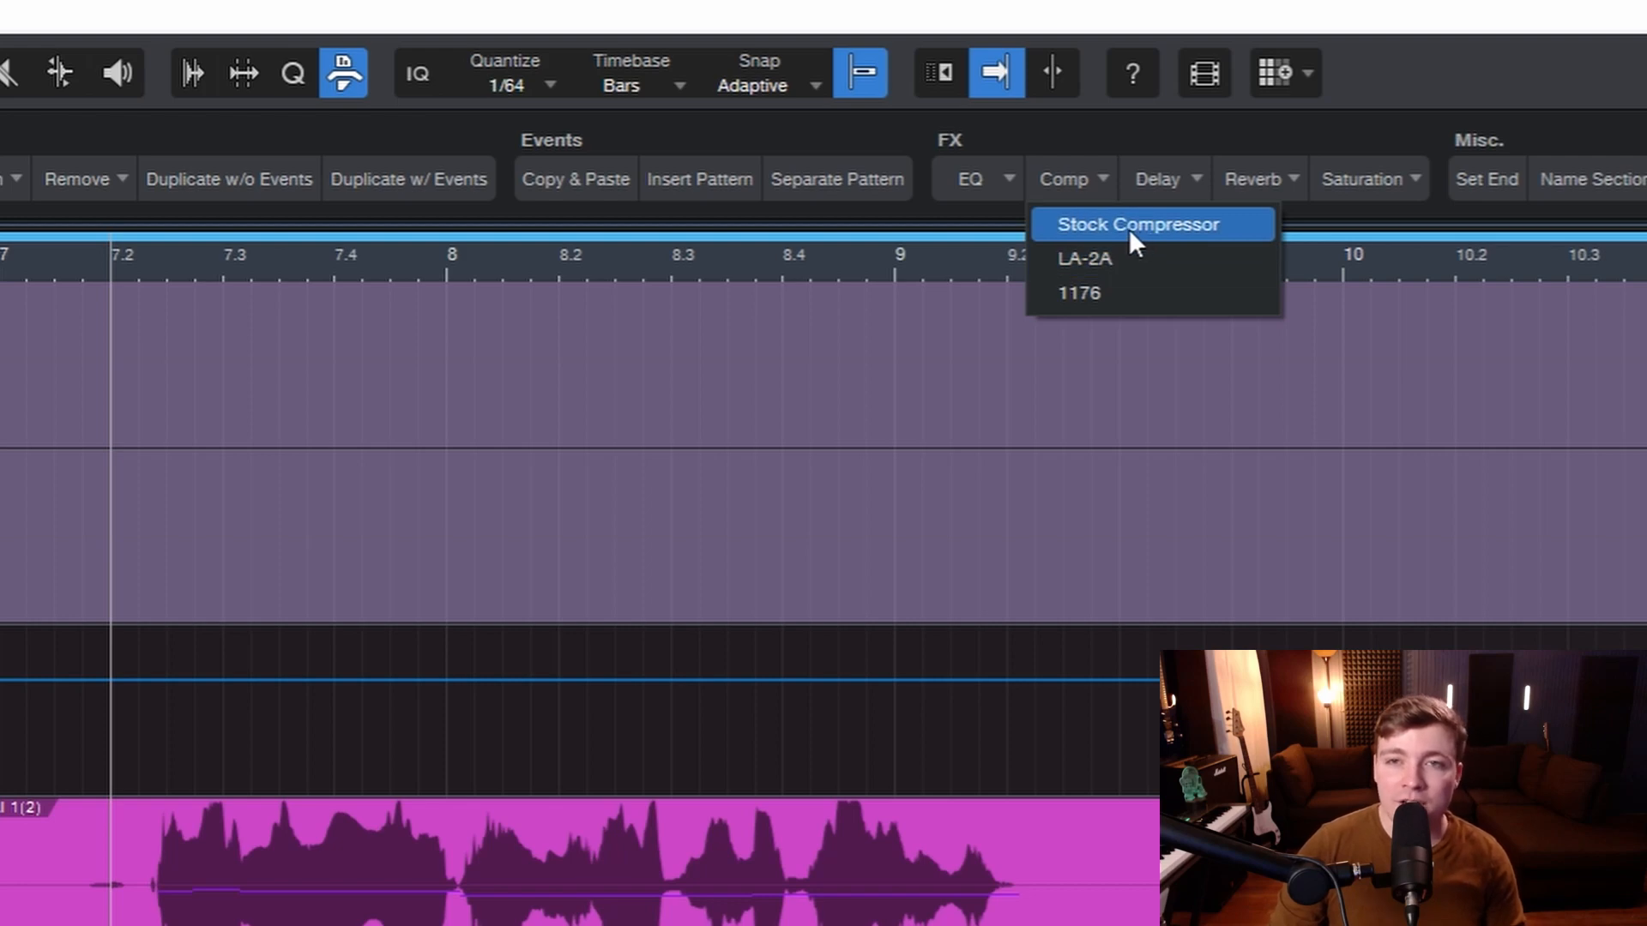
{"action": "mouse_move", "coordinate": [1118, 292]}
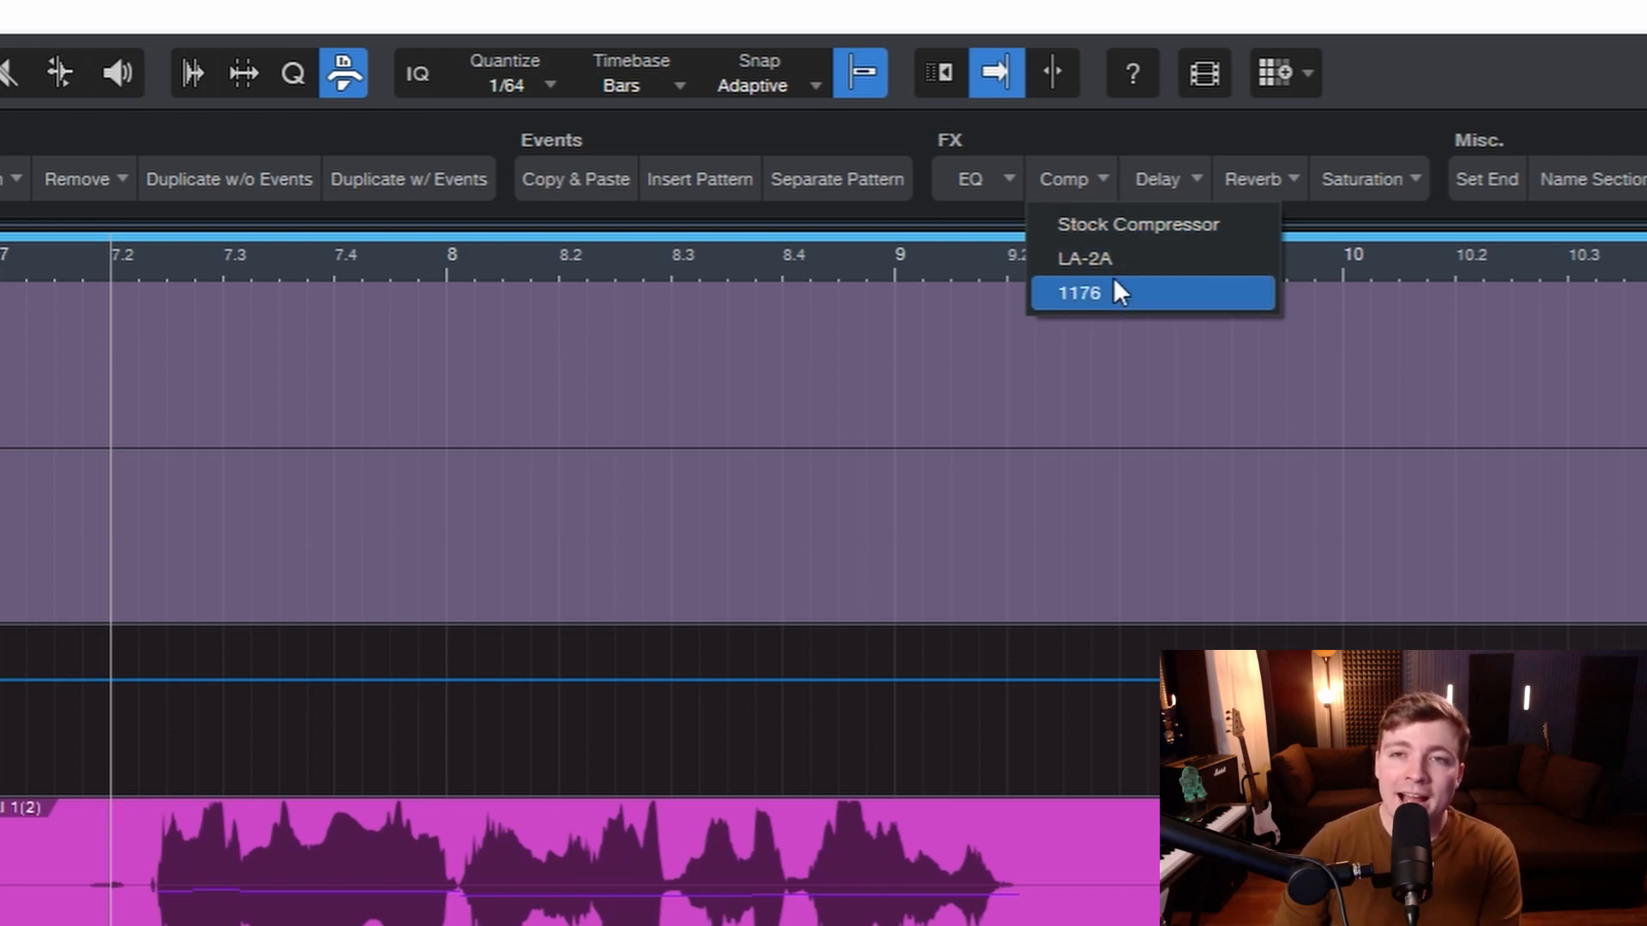
{"action": "mouse_move", "coordinate": [1126, 308]}
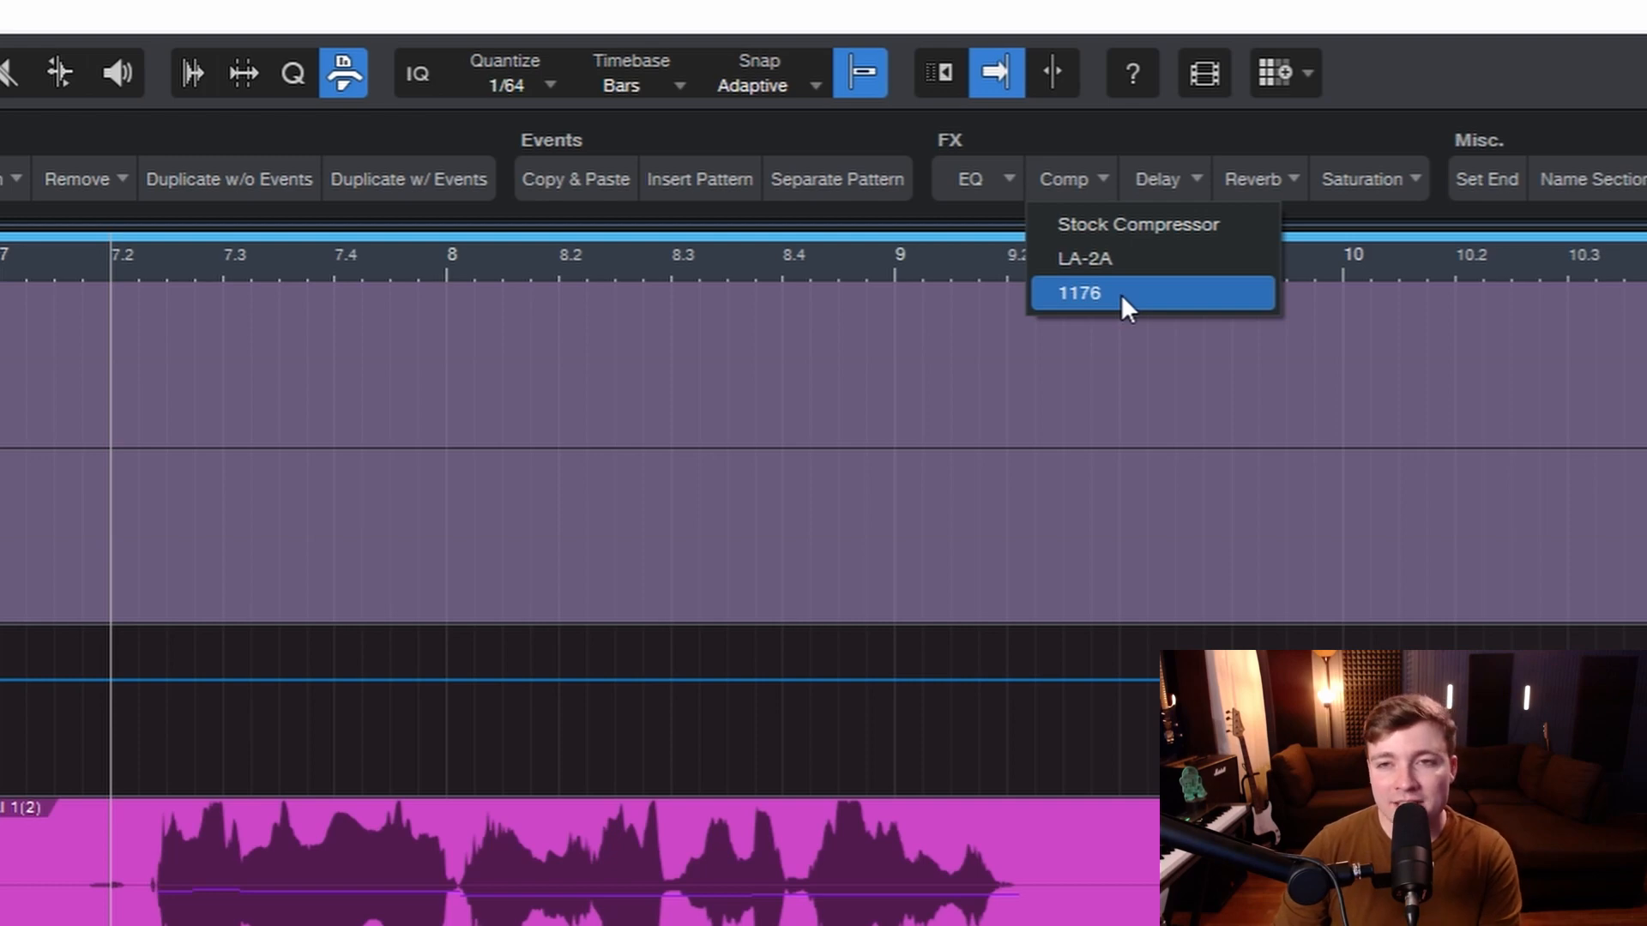
{"action": "left_click", "coordinate": [1075, 293]}
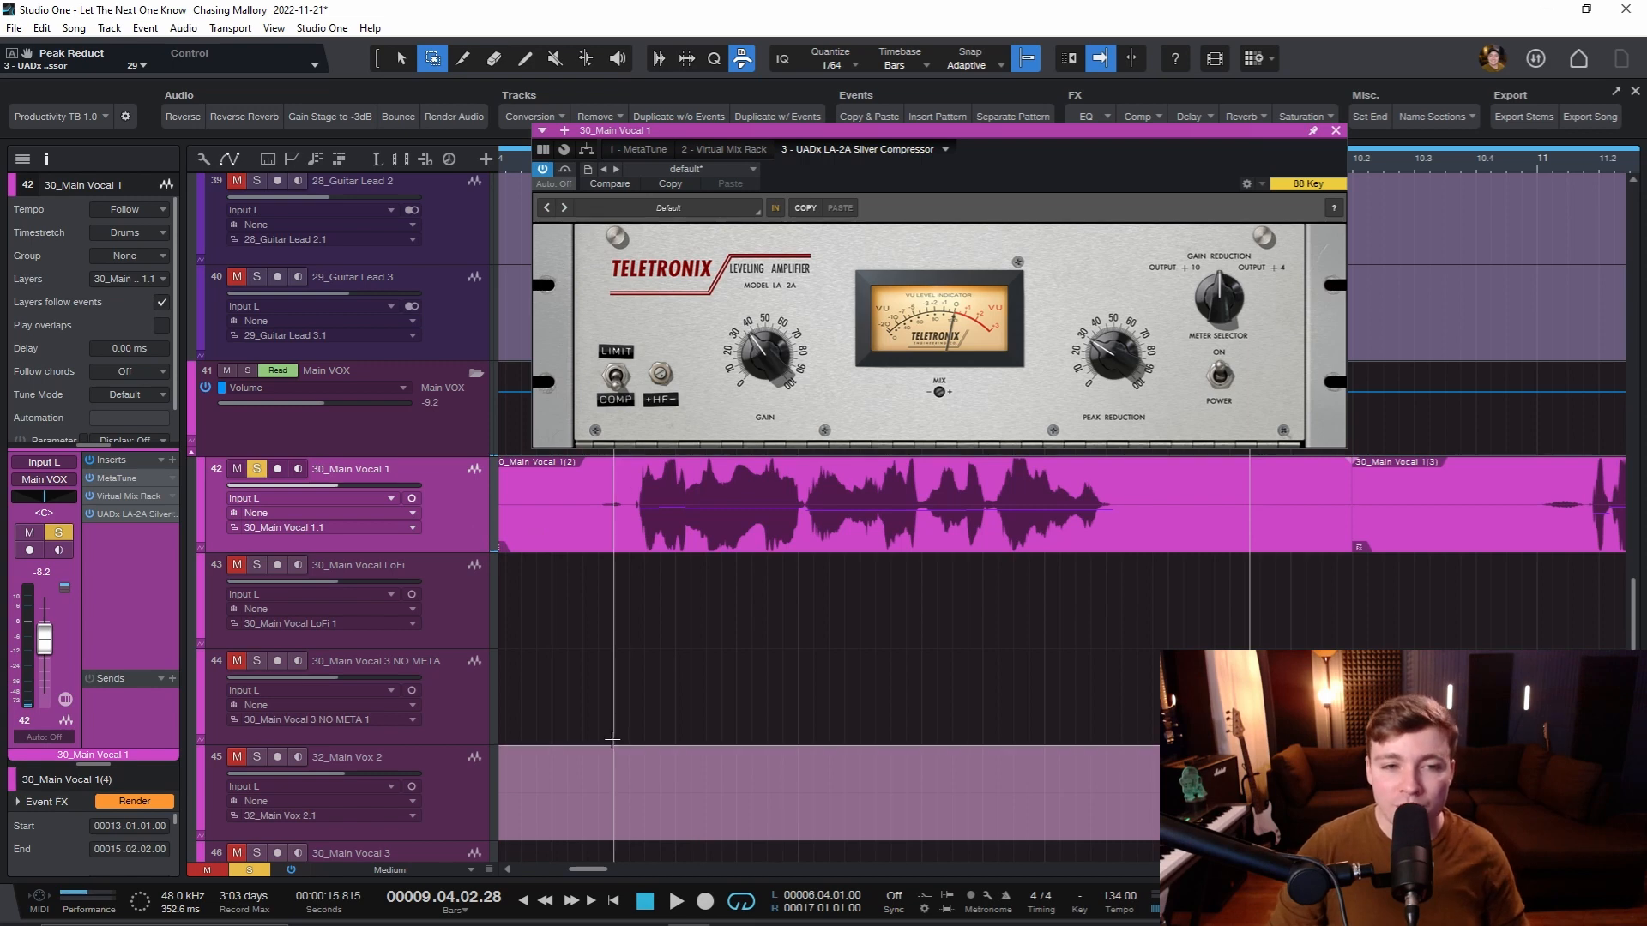
{"action": "left_click", "coordinate": [1335, 130]}
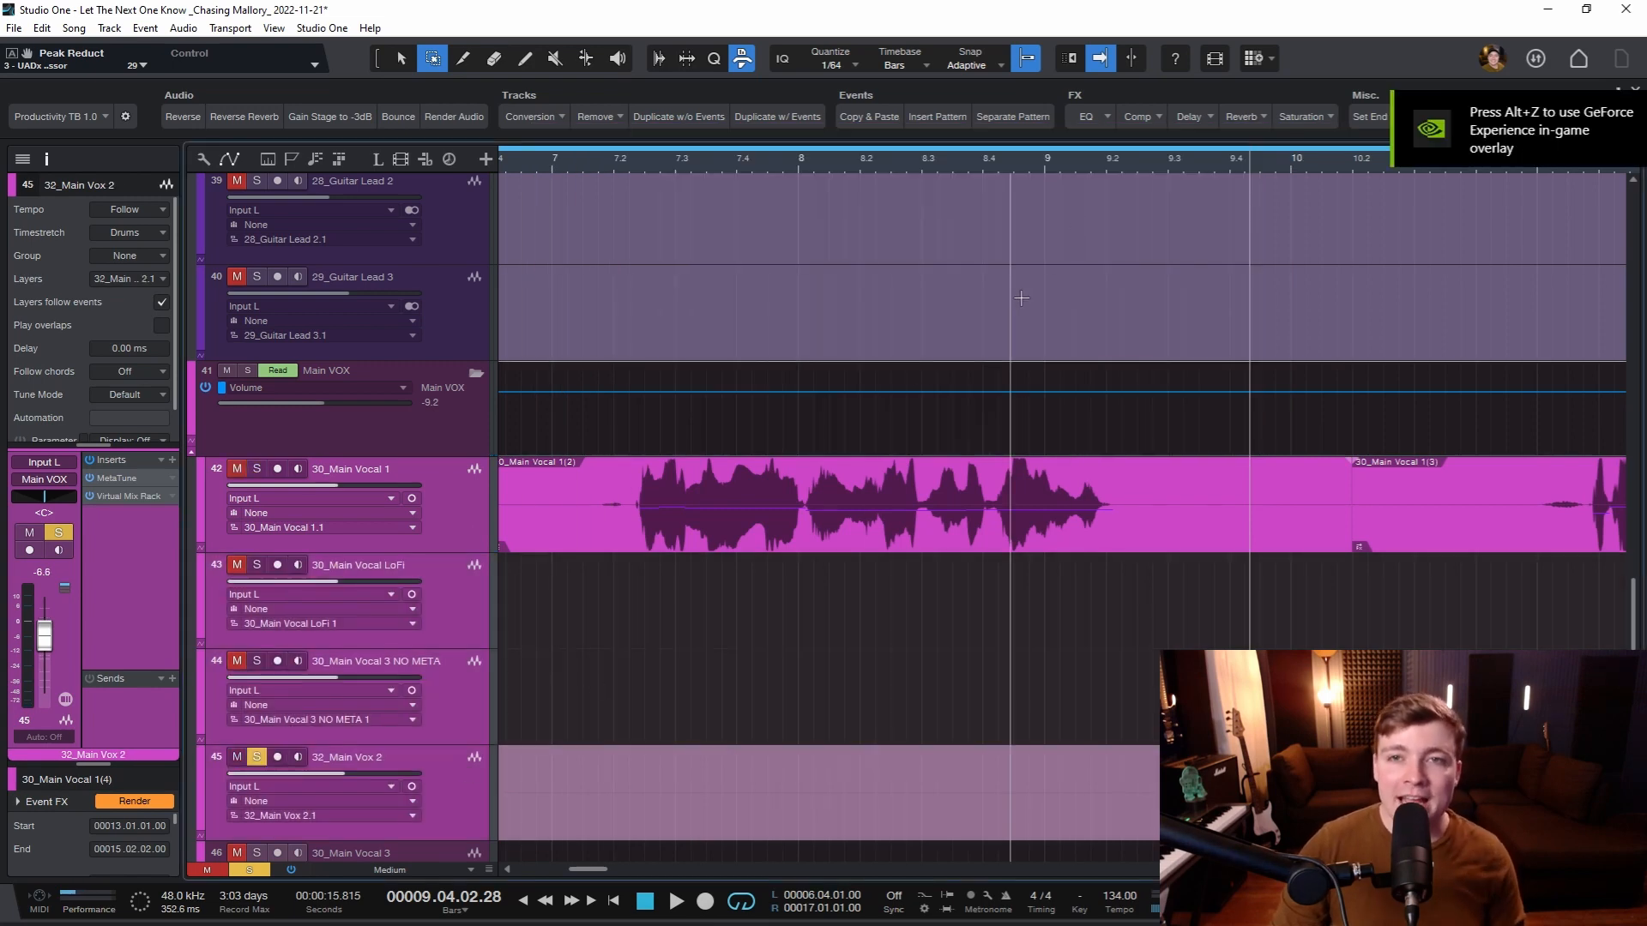
{"action": "left_click", "coordinate": [1141, 117]}
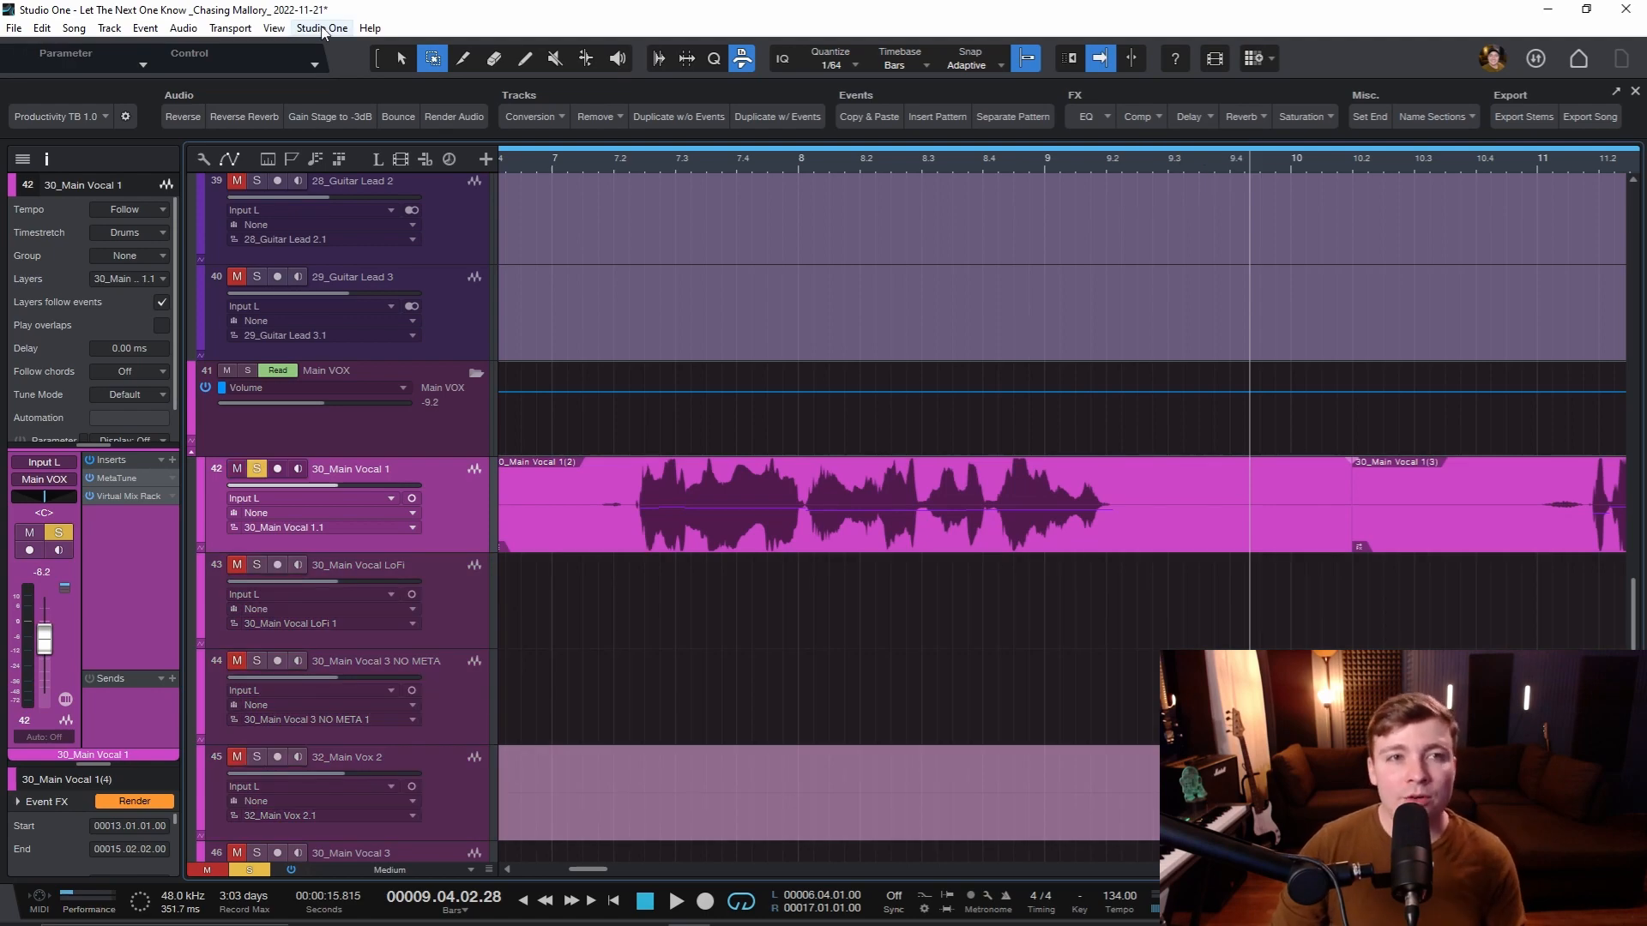
{"action": "left_click", "coordinate": [323, 27]}
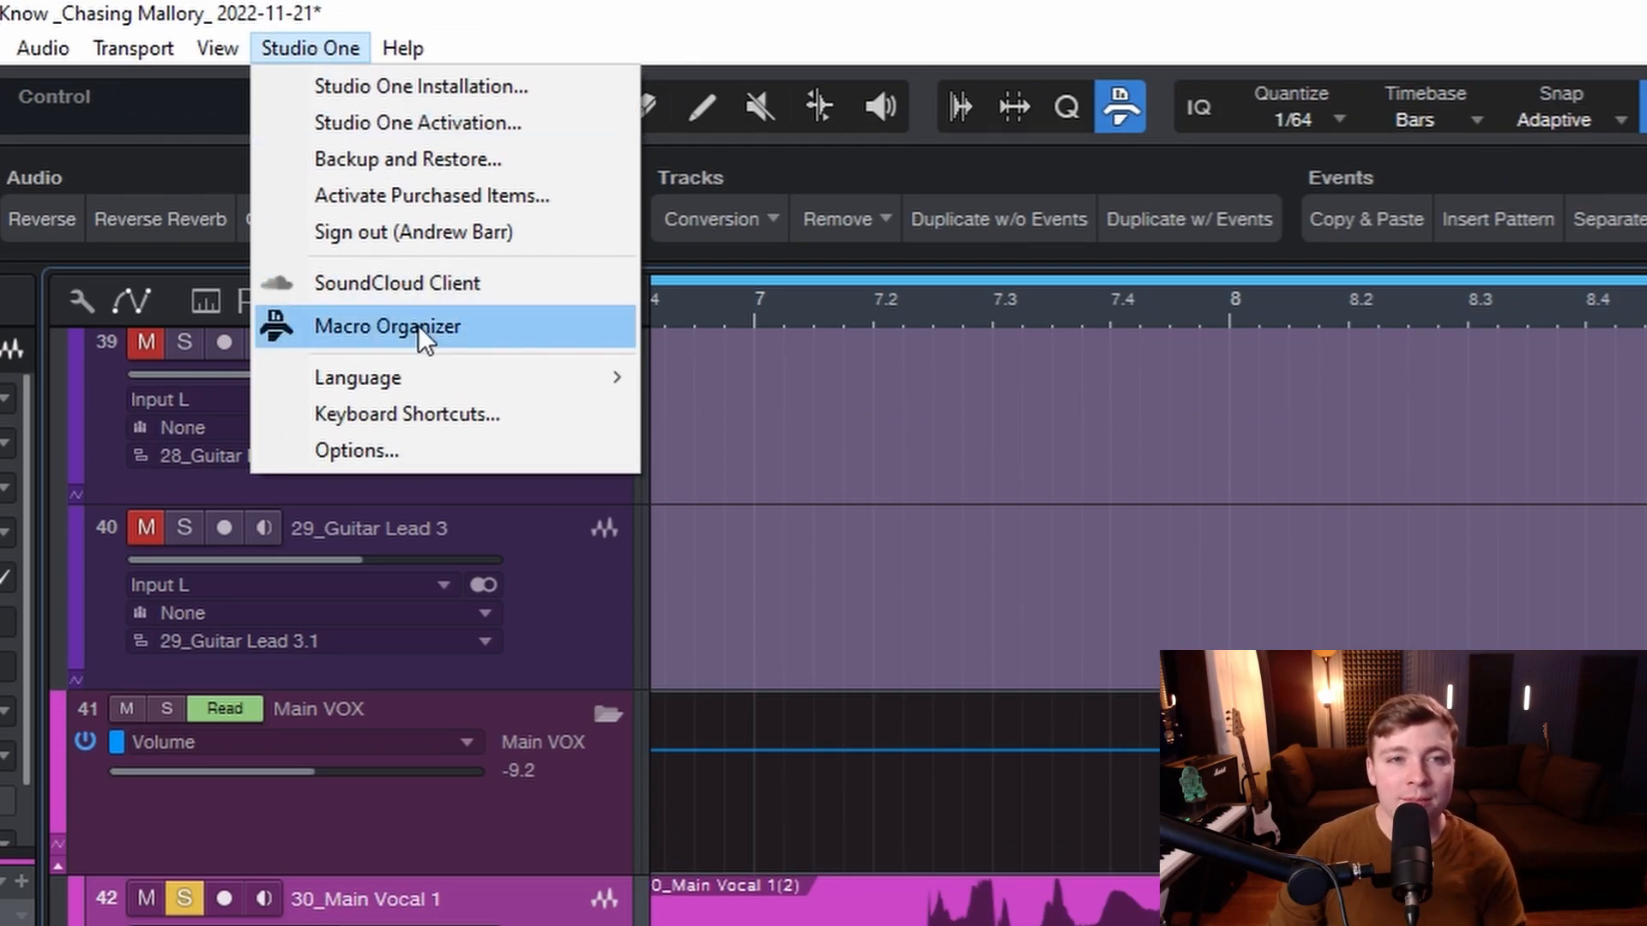
{"action": "left_click", "coordinate": [386, 326]}
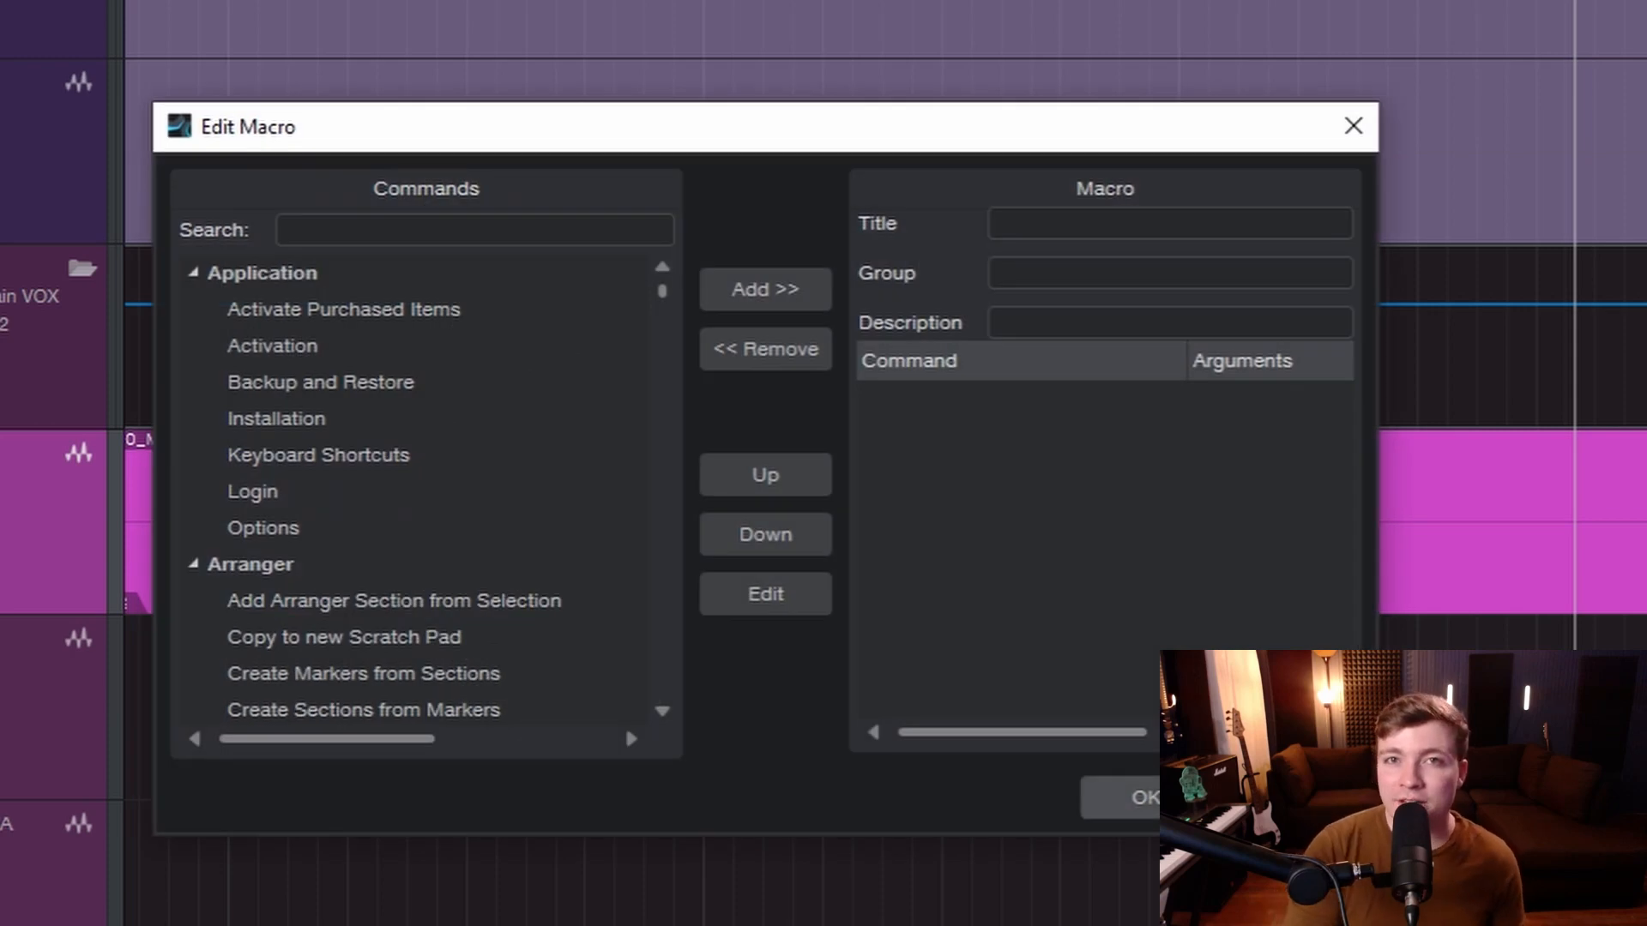
{"action": "left_click", "coordinate": [1352, 126]}
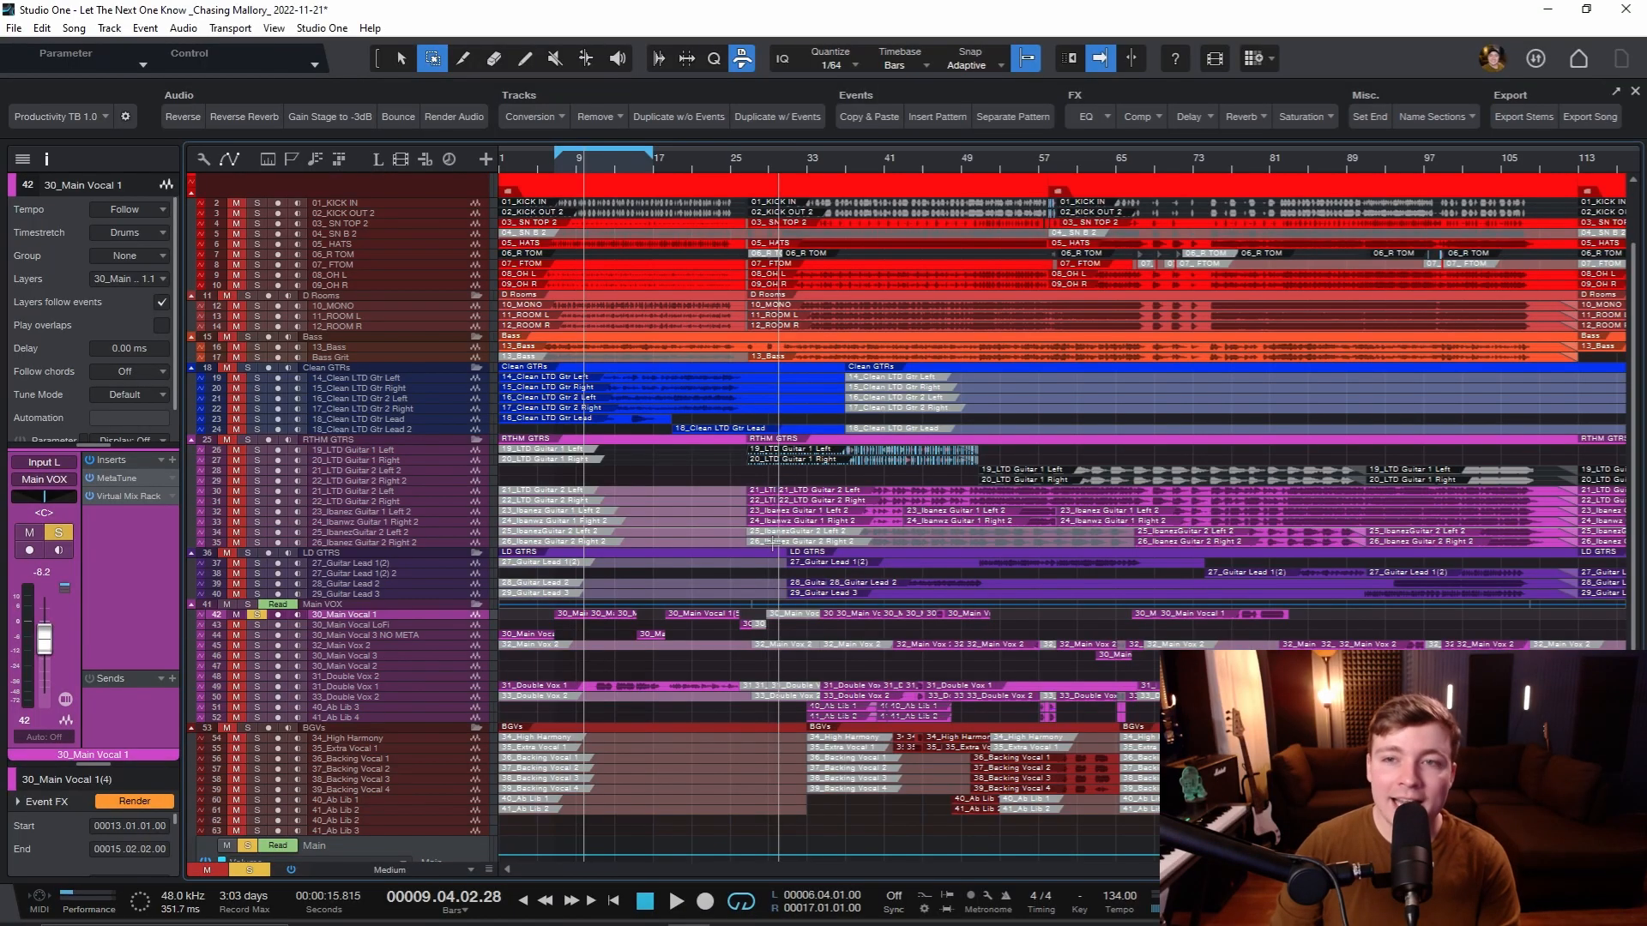
- Select a guitar track in the arrangement to look it over
{"action": "left_click", "coordinate": [357, 522]}
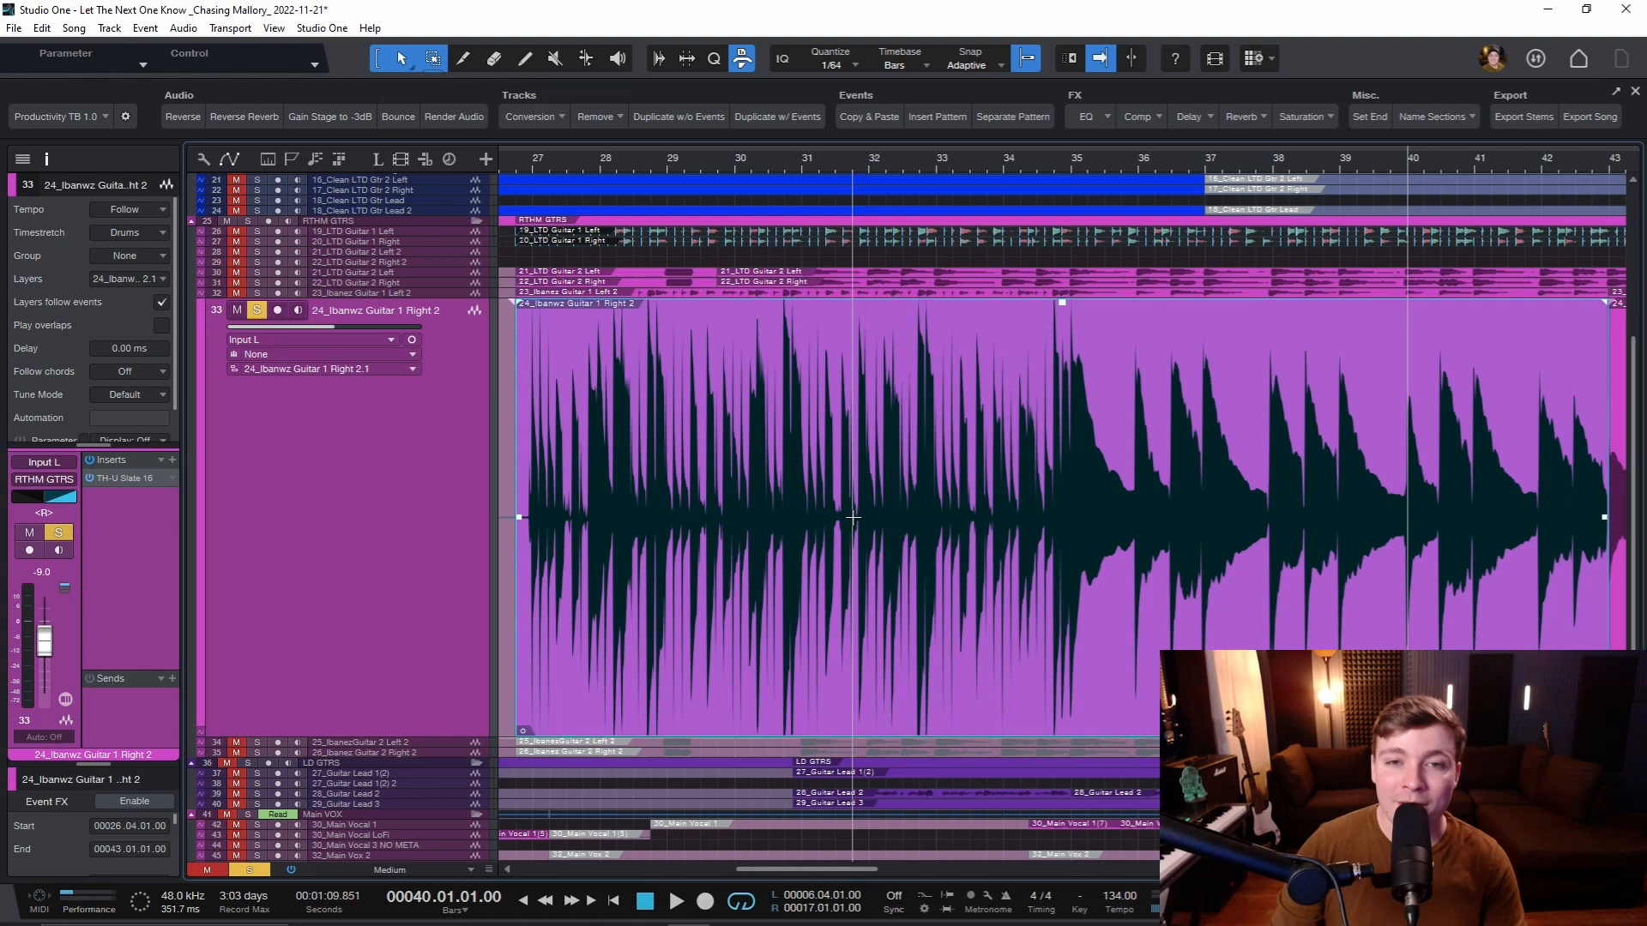
{"action": "mouse_move", "coordinate": [954, 515]}
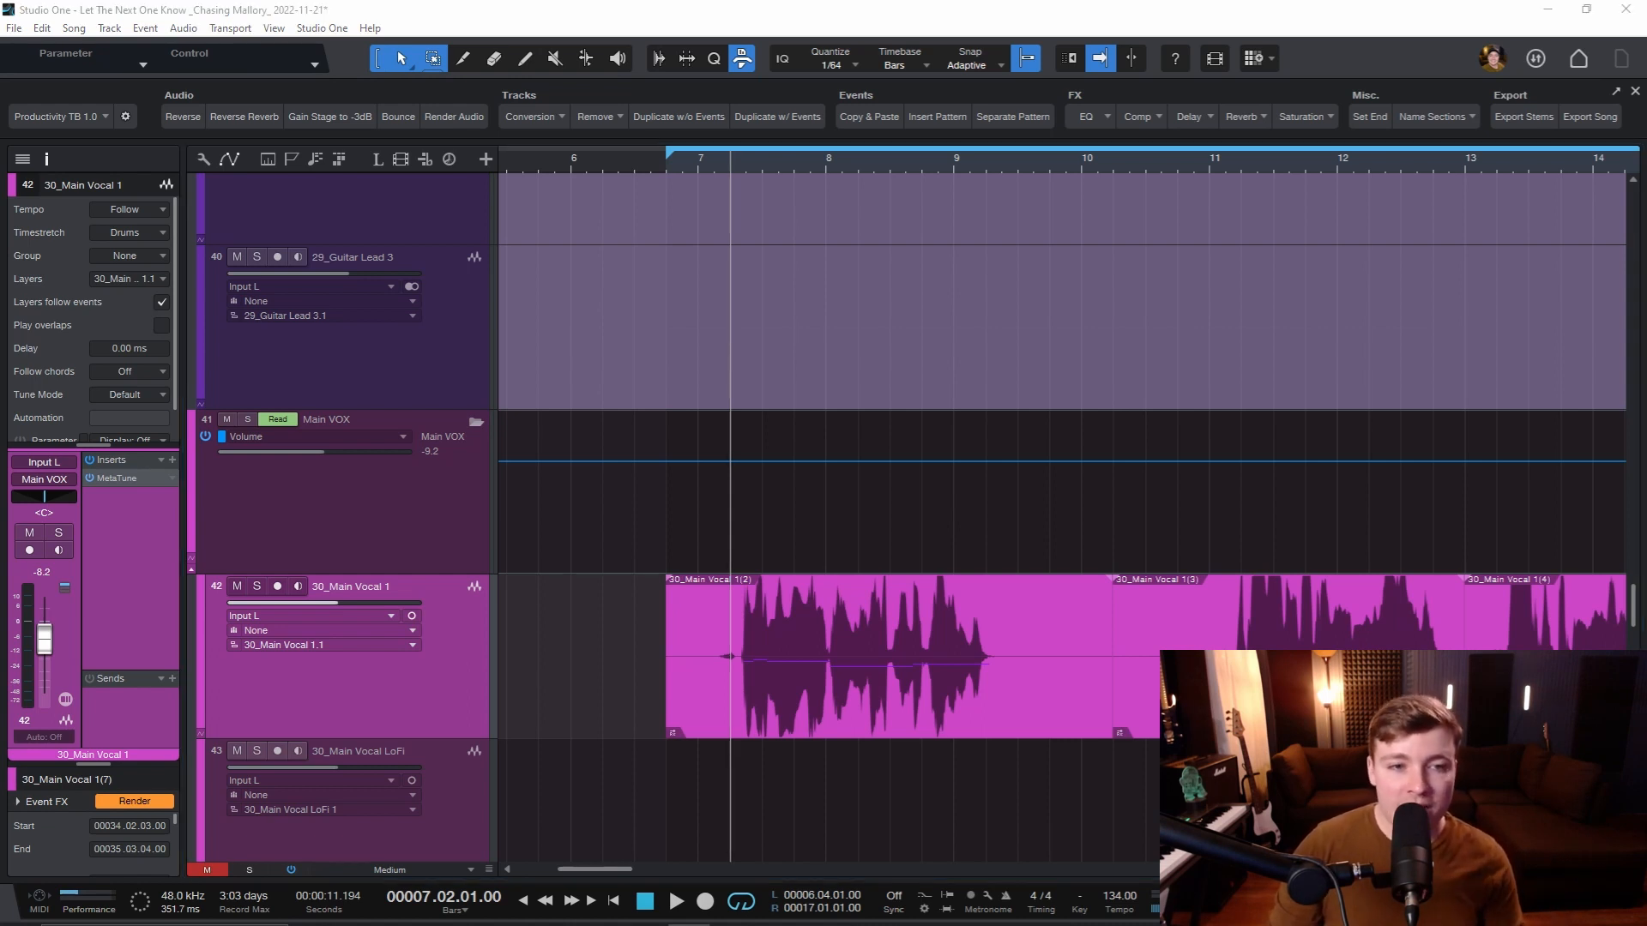
{"action": "mouse_move", "coordinate": [436, 683]}
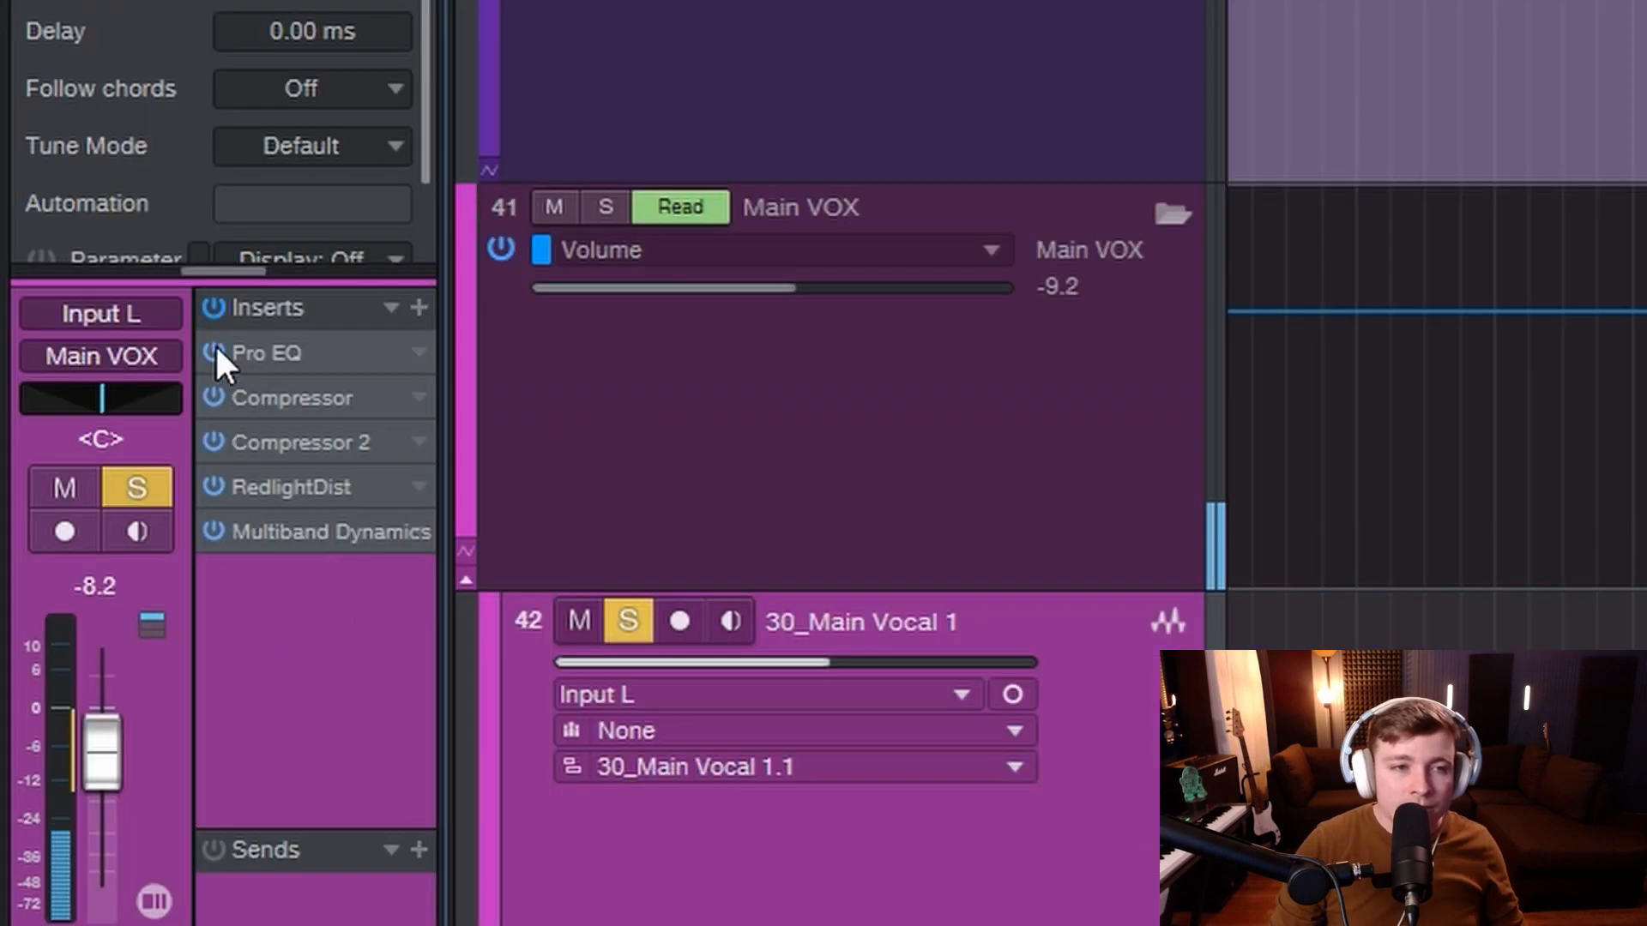
{"action": "mouse_move", "coordinate": [227, 318]}
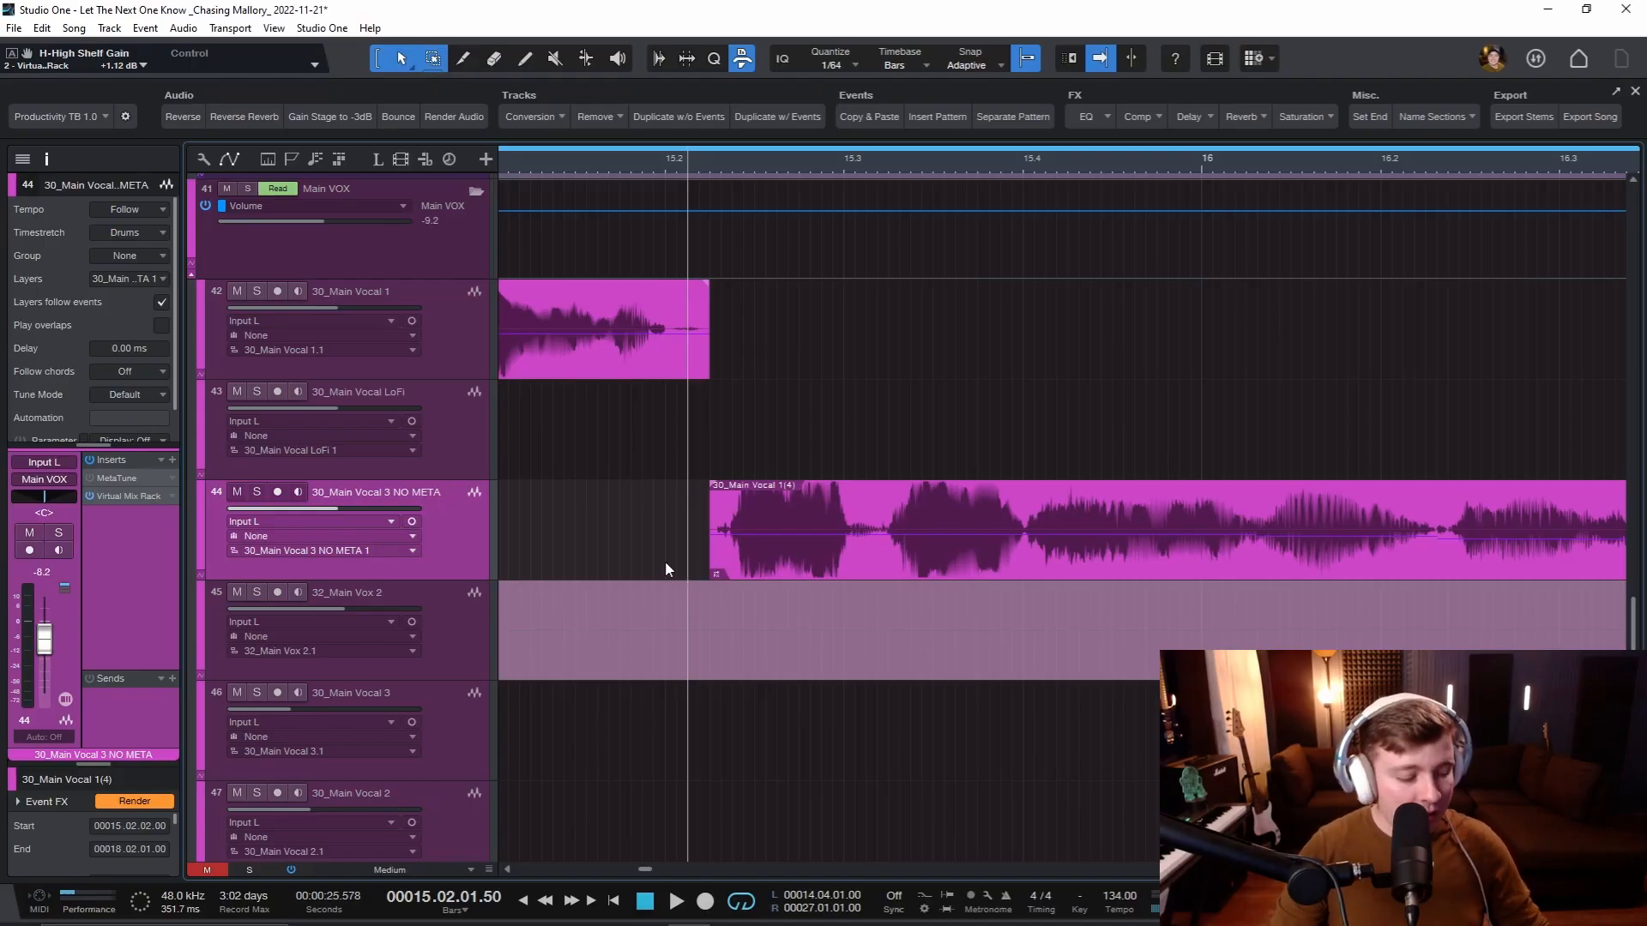
- Switch to the Paint tool on the Main Vocal 3 NO META event, back to Arrow, then select a Main Vocal 1 event
{"action": "left_click", "coordinate": [463, 57]}
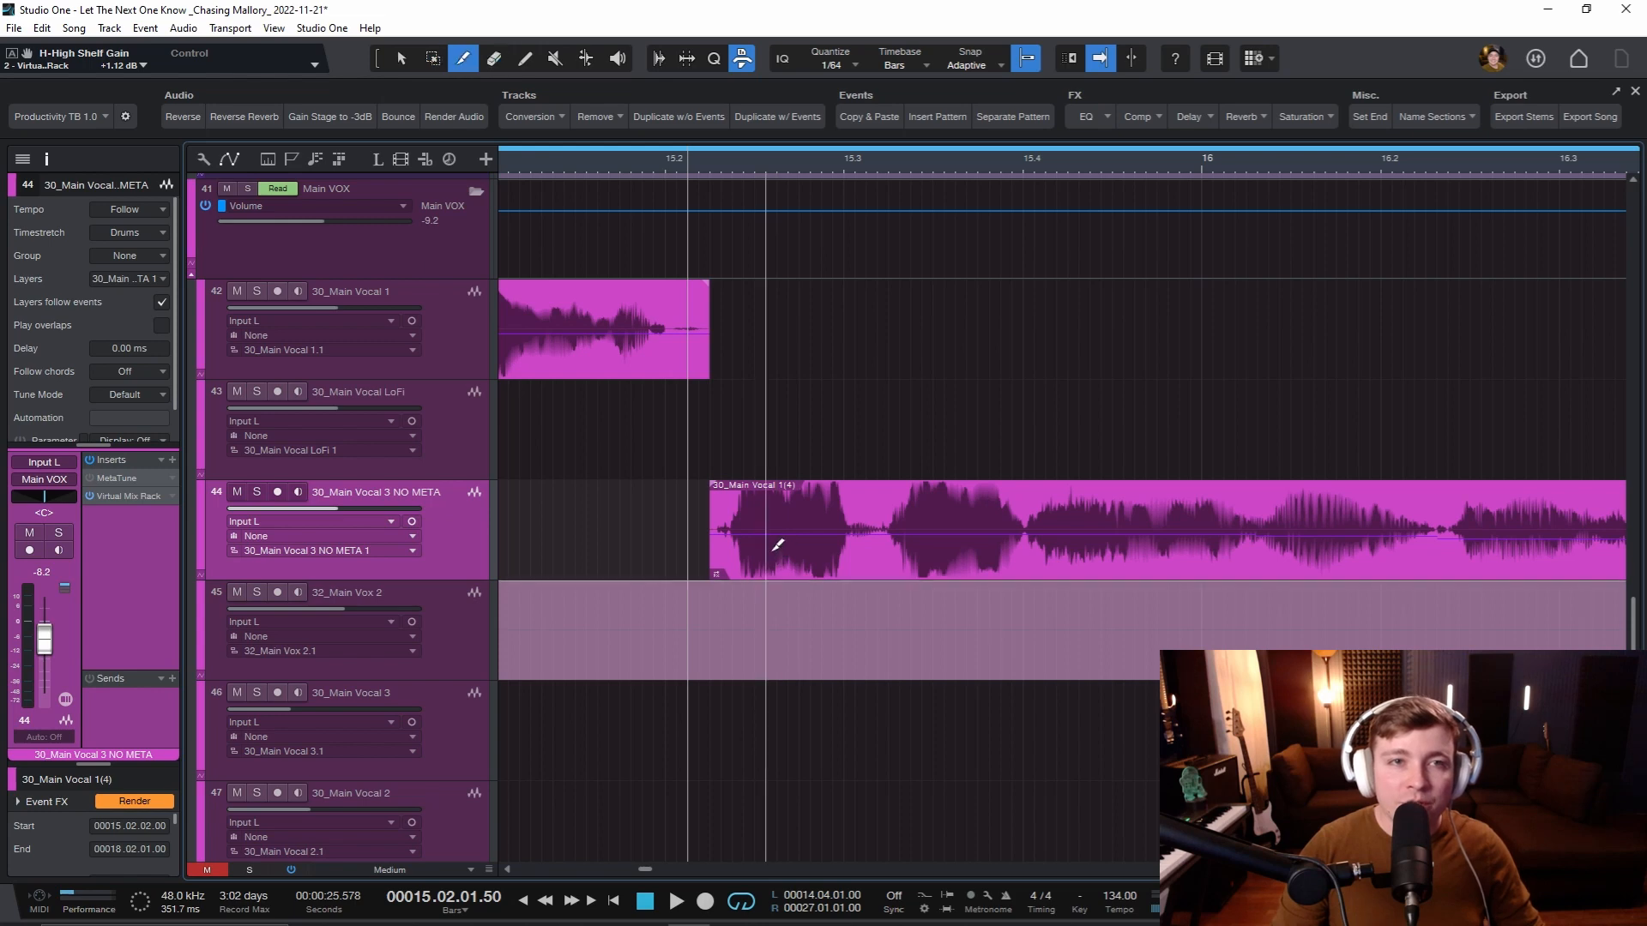
{"action": "left_click", "coordinate": [400, 58]}
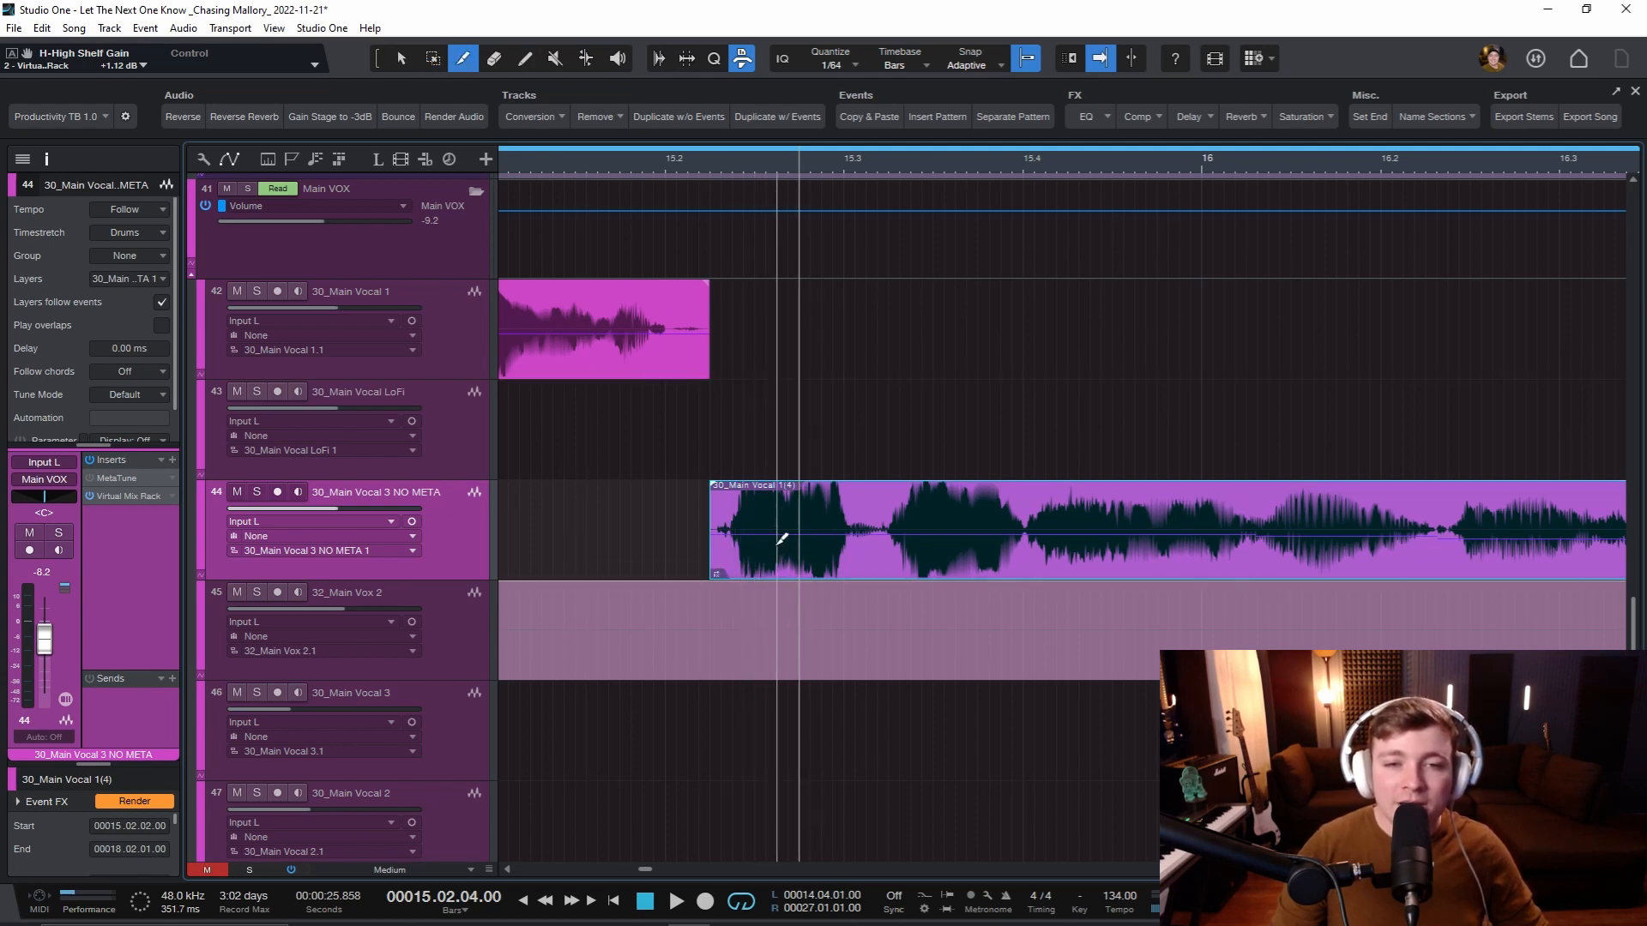
{"action": "left_click", "coordinate": [398, 57]}
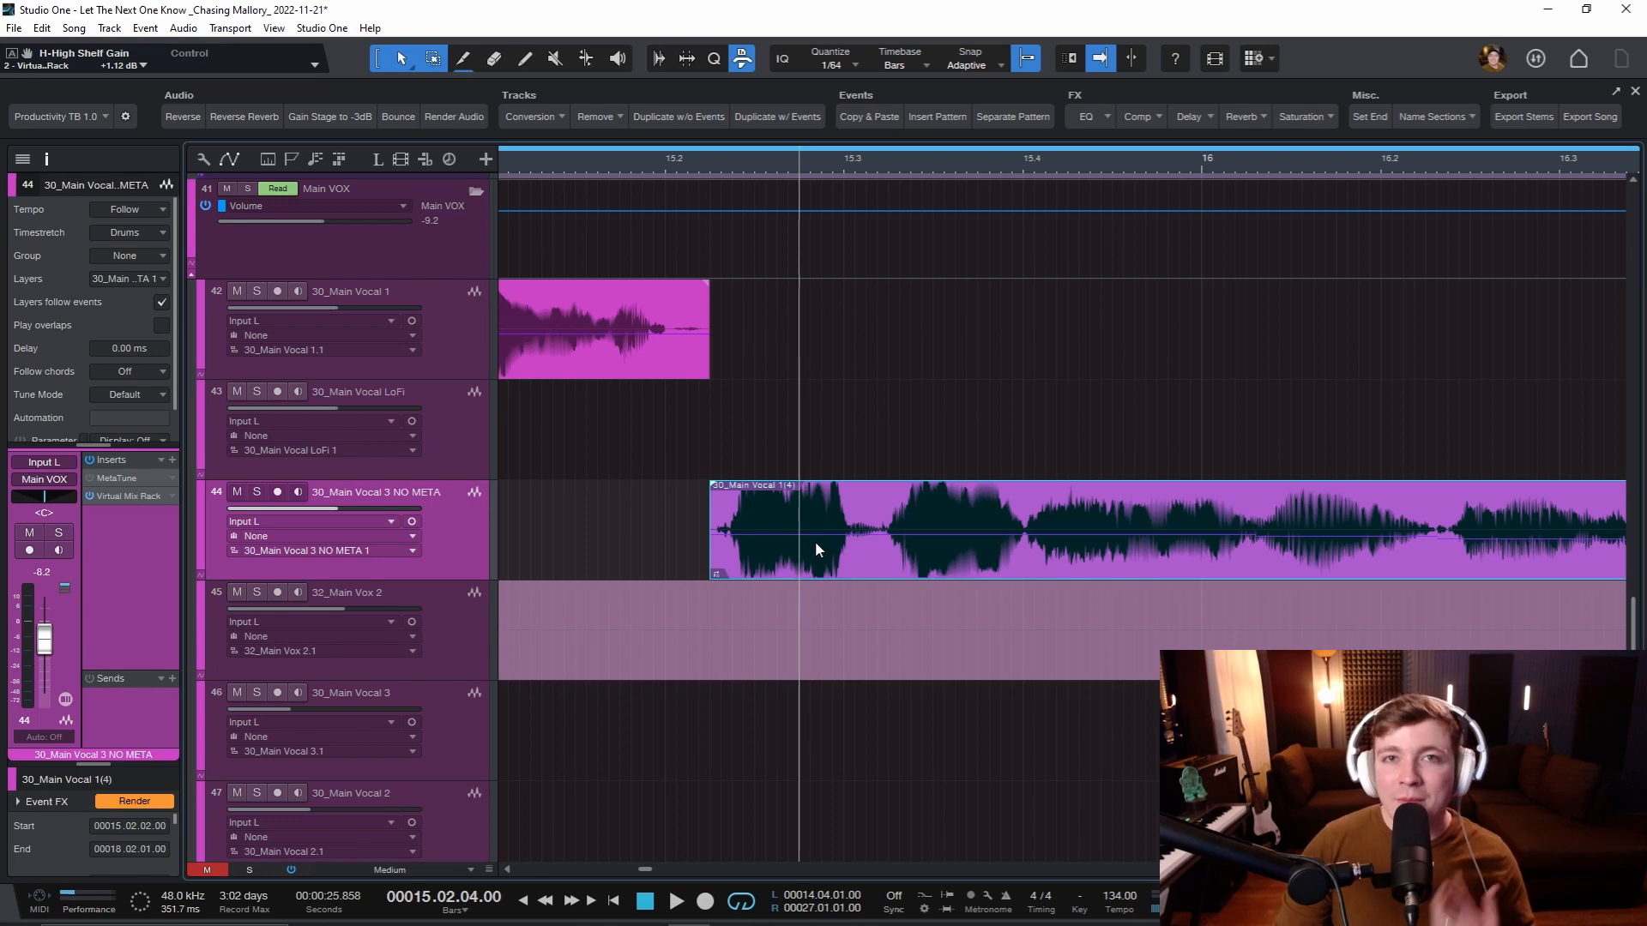
{"action": "mouse_move", "coordinate": [809, 567]}
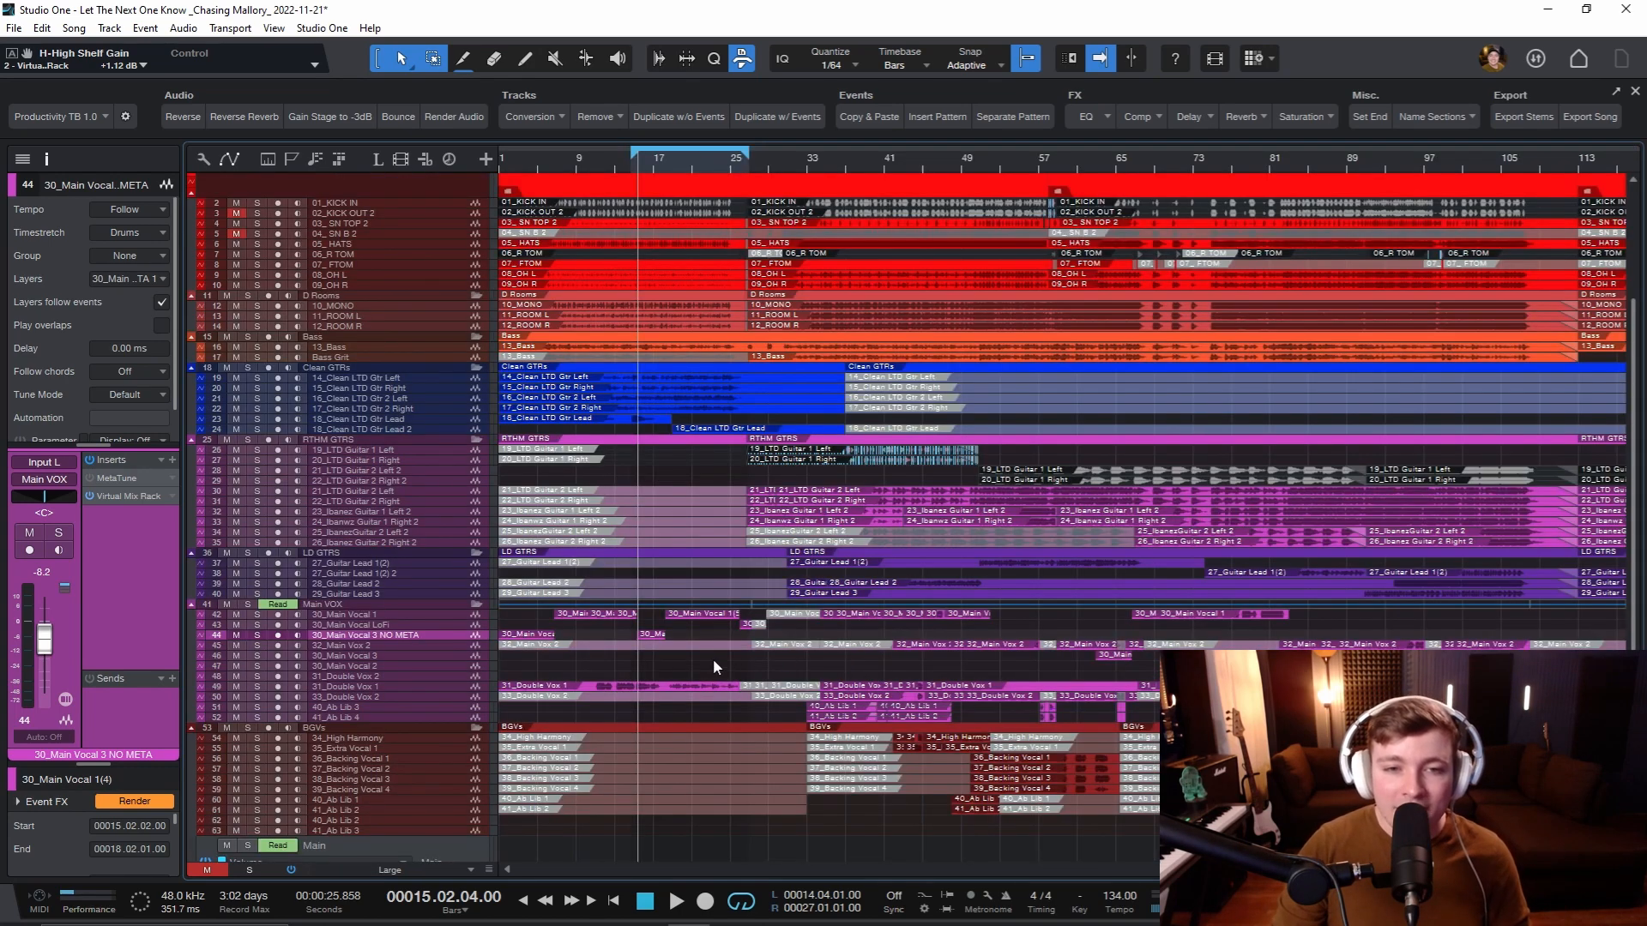
{"action": "left_click", "coordinate": [362, 614]}
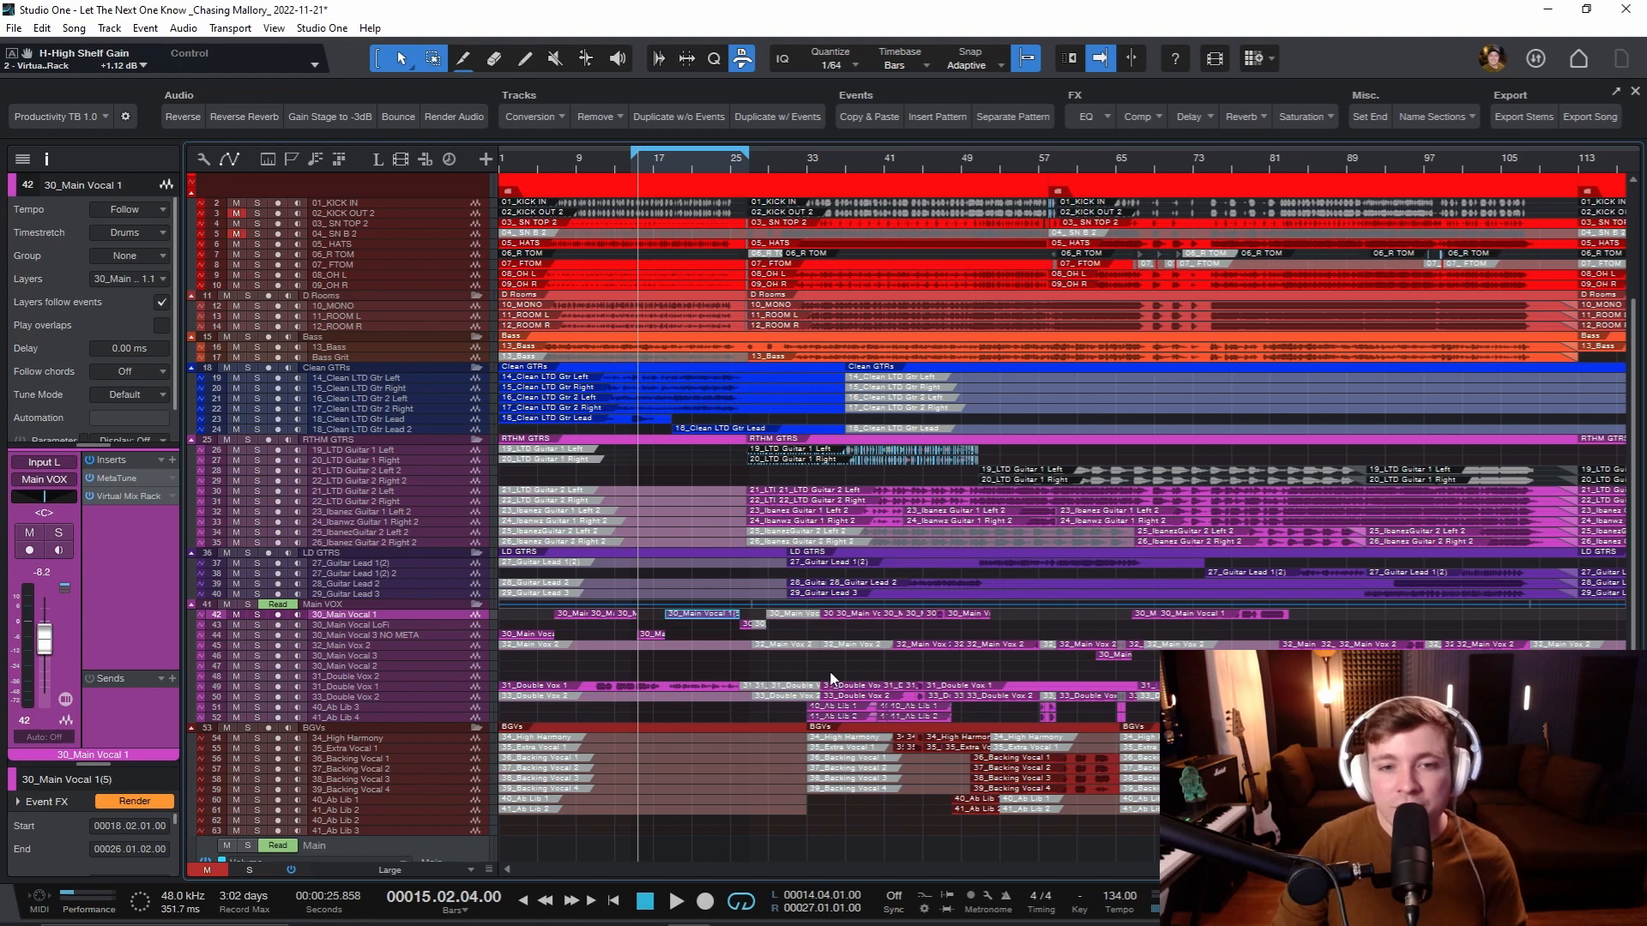